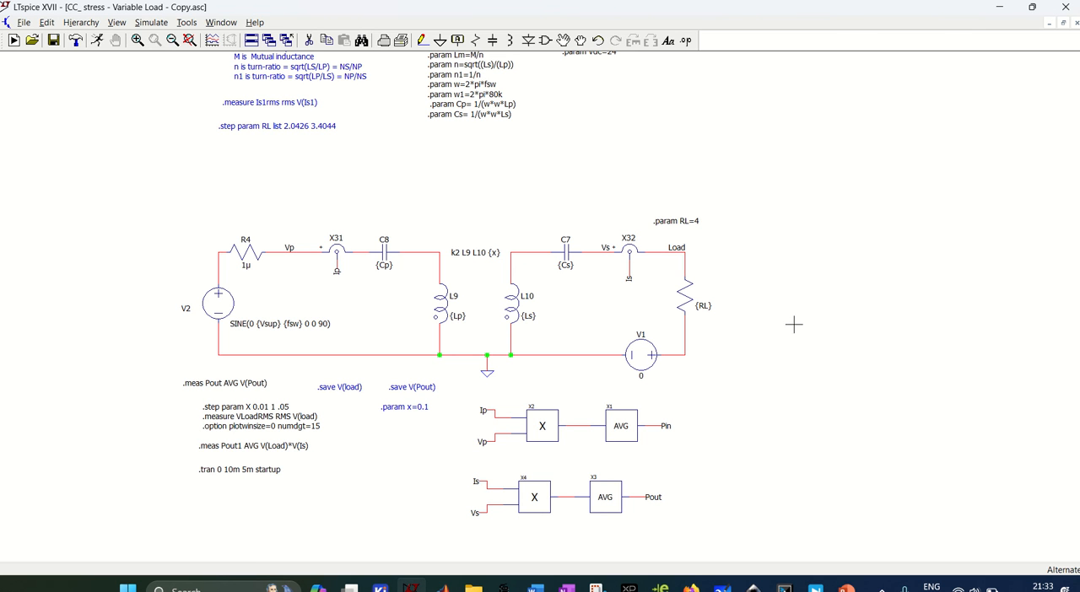
mouse_move(324, 182)
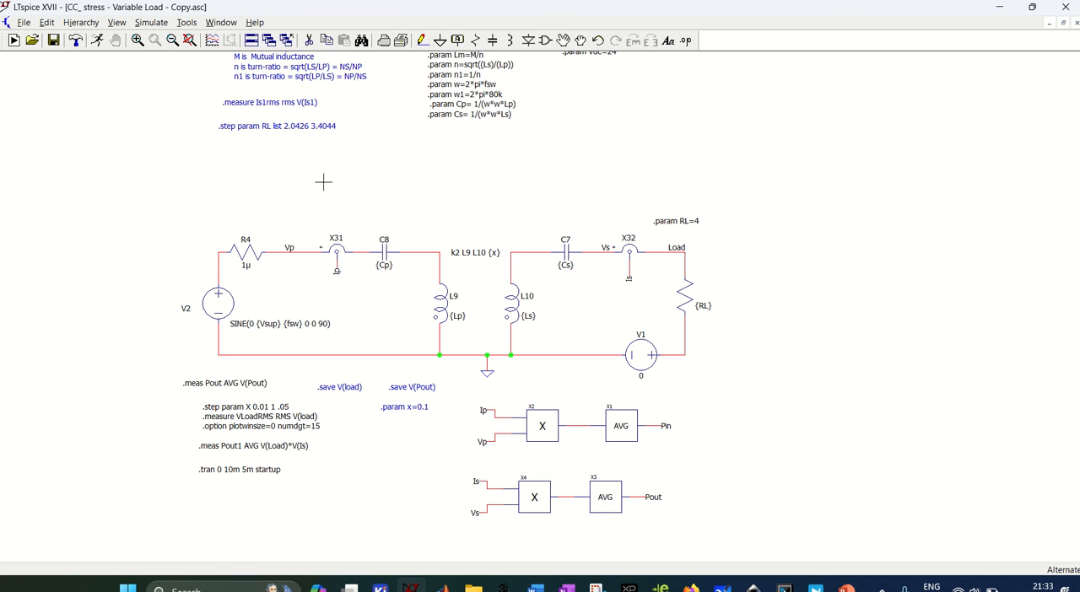
mouse_move(827, 324)
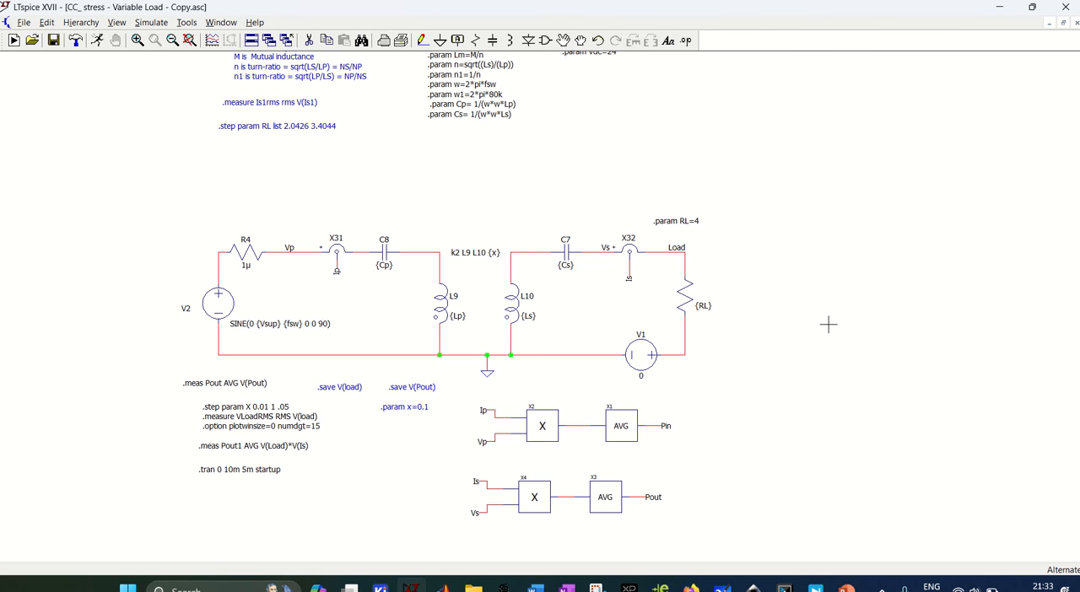
mouse_move(722, 318)
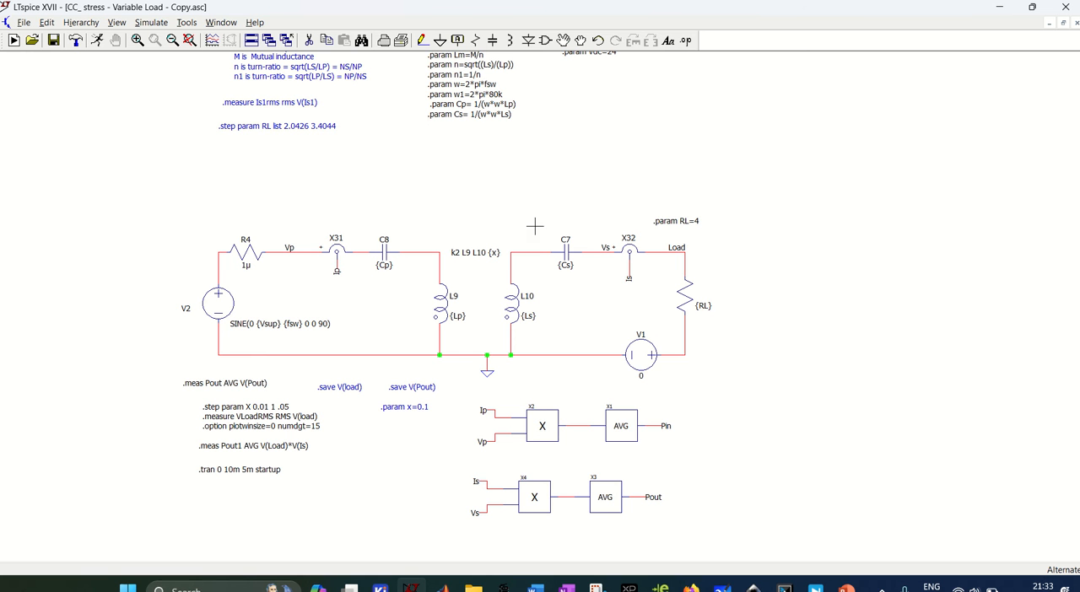
mouse_move(447, 471)
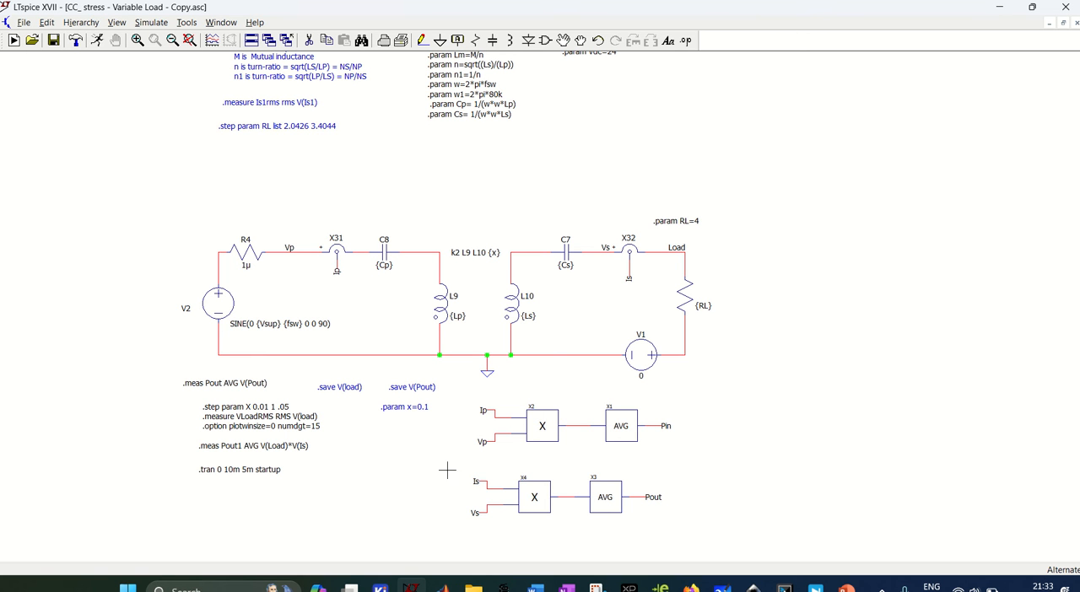
mouse_move(752, 321)
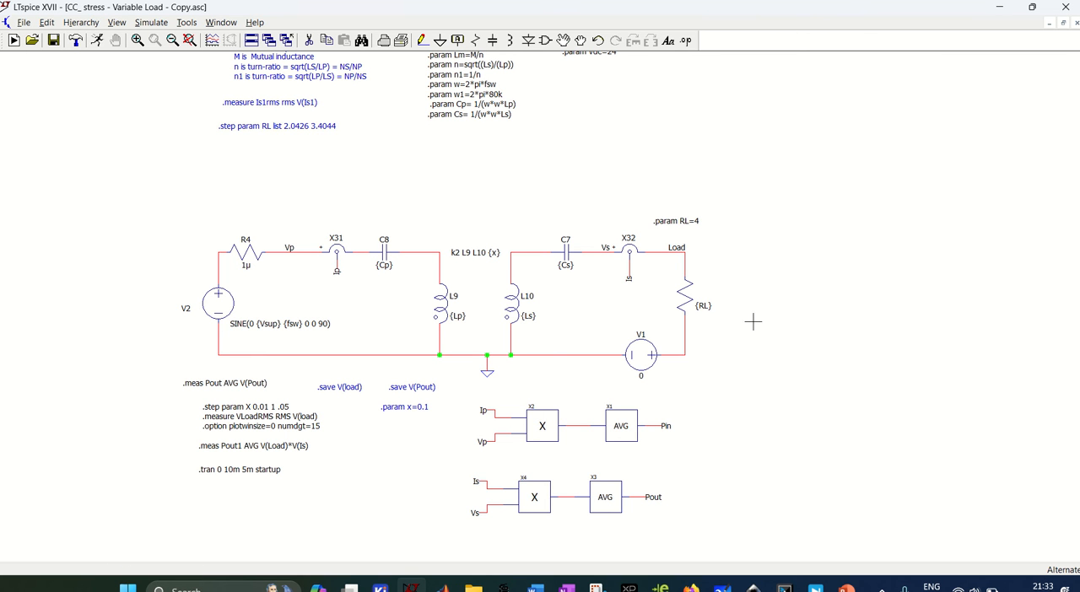
mouse_move(390, 256)
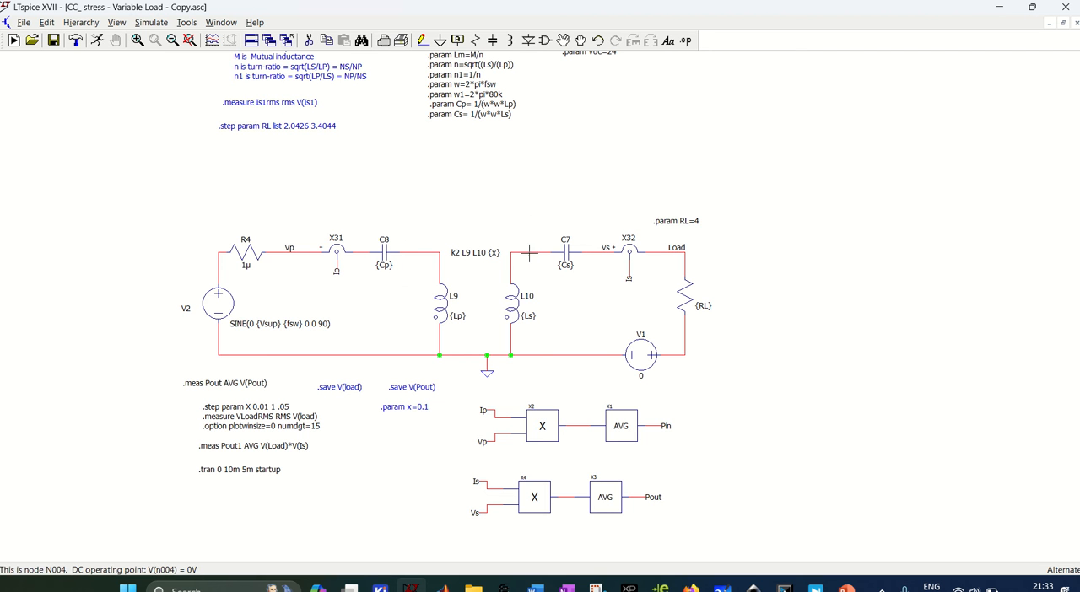
mouse_move(662, 270)
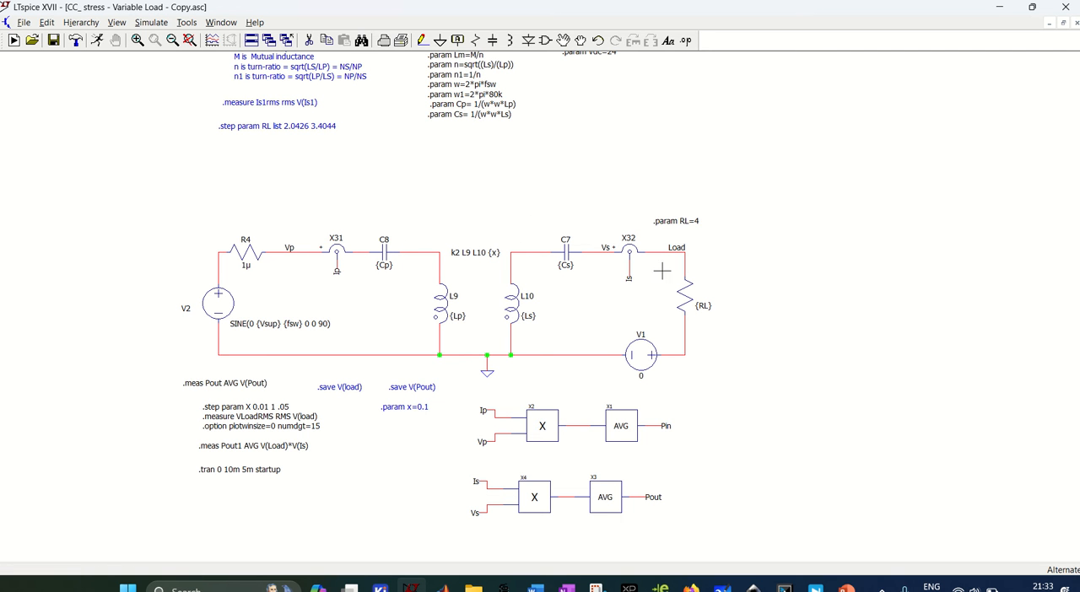
mouse_move(668, 346)
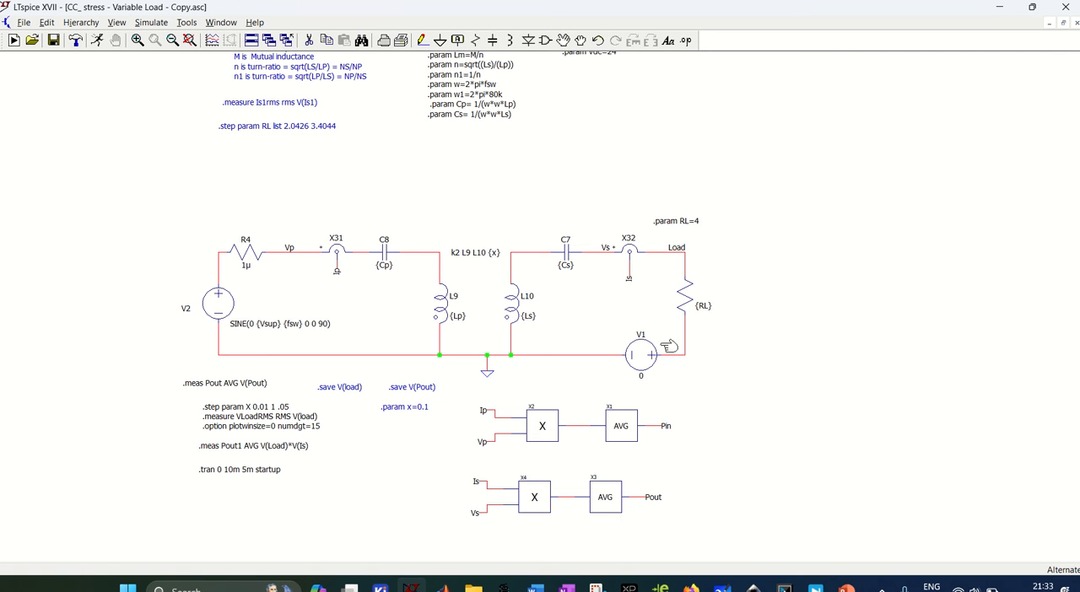
mouse_move(741, 238)
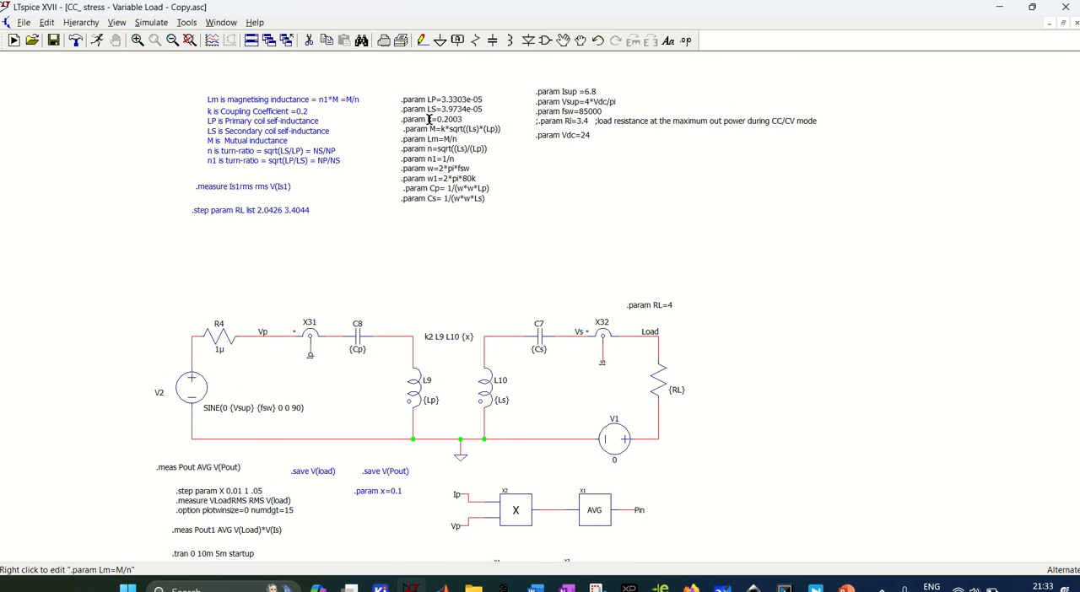
mouse_move(543, 122)
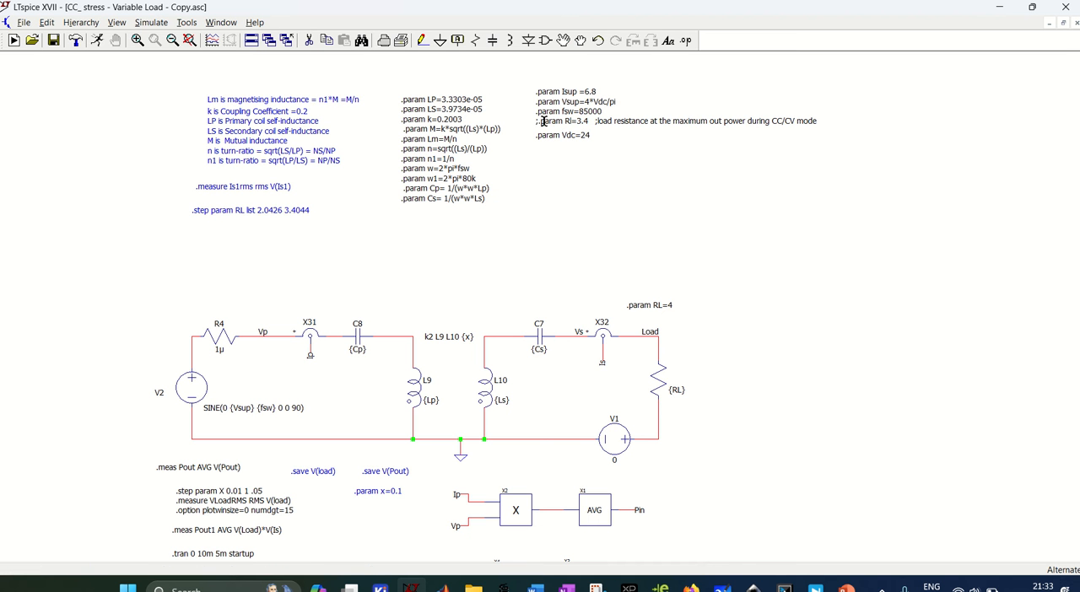
mouse_move(481, 303)
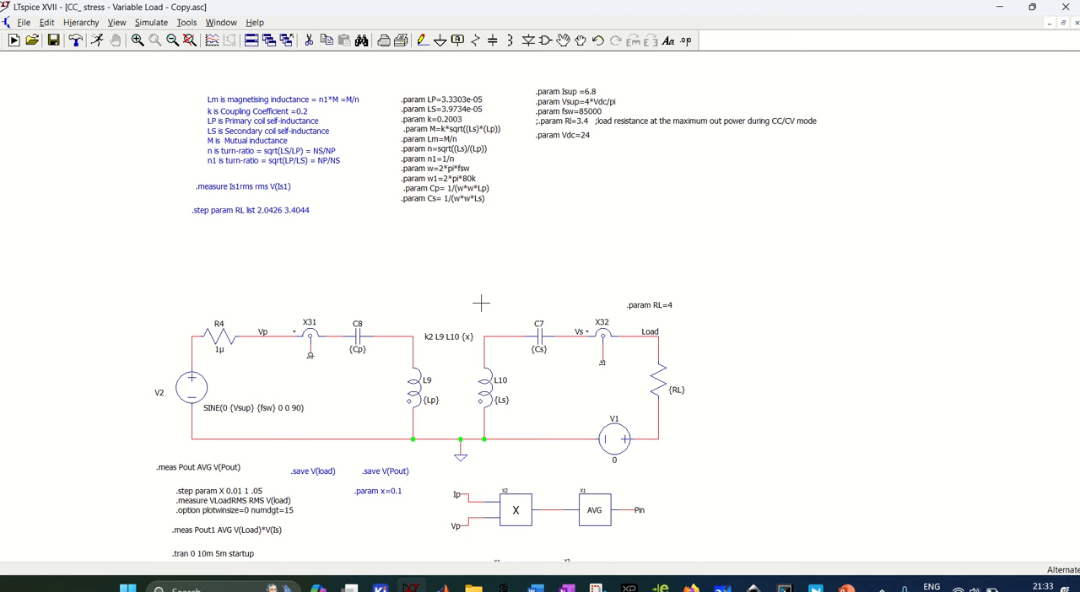
Review the .step sweep of coupling parameter X and leave it unchanged
scroll(down, 3)
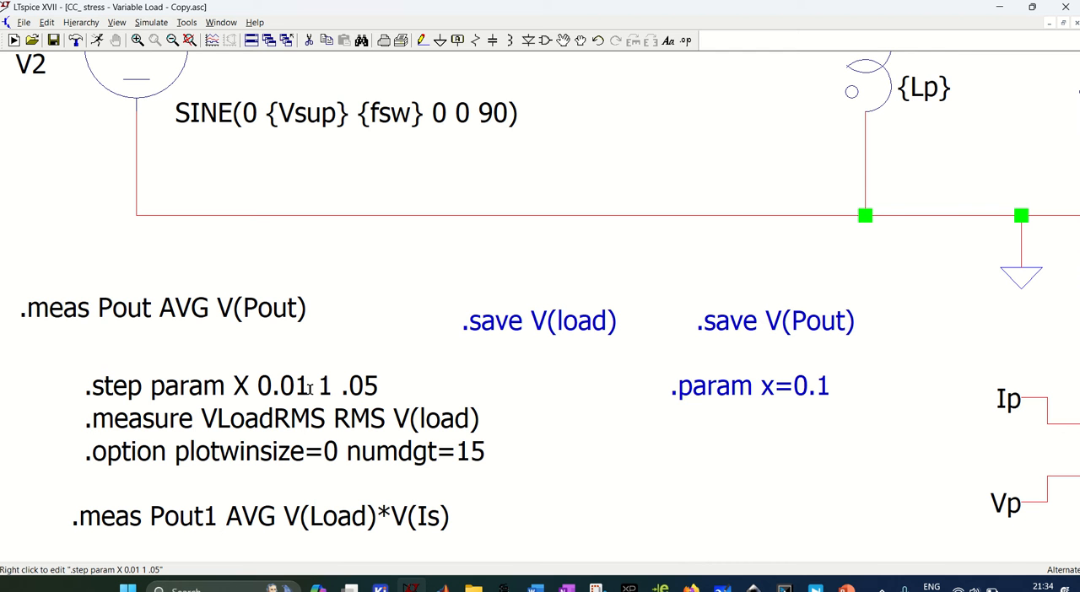
double_click(233, 385)
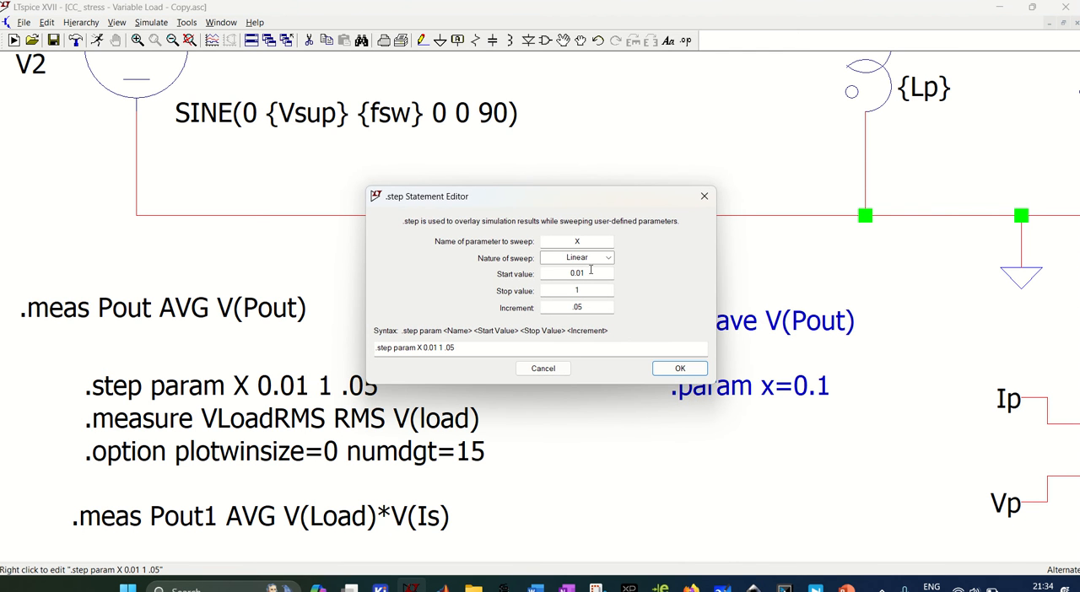
mouse_move(476, 268)
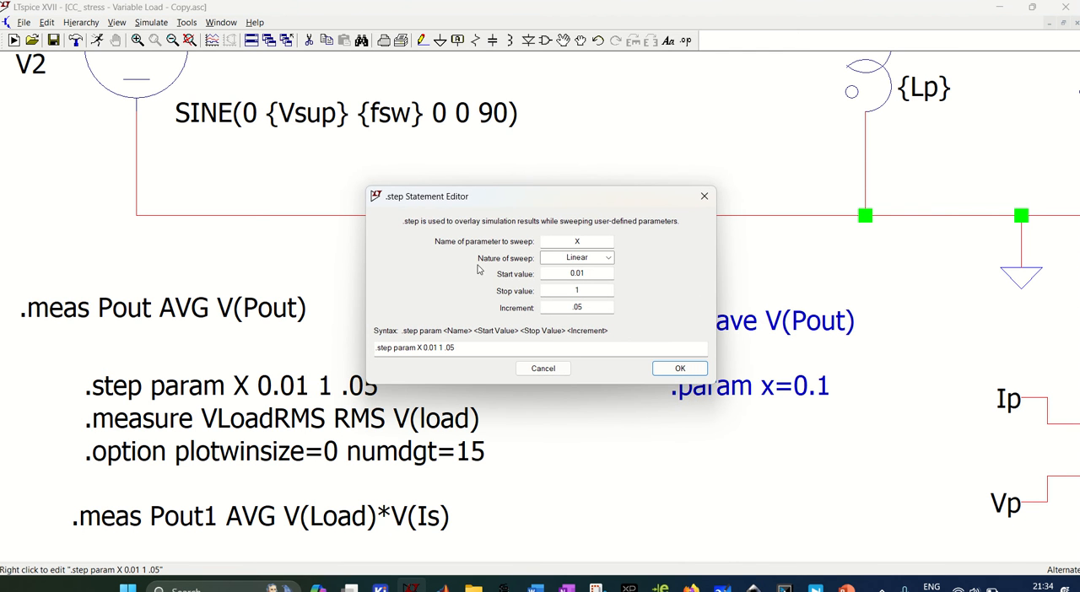
mouse_move(502, 285)
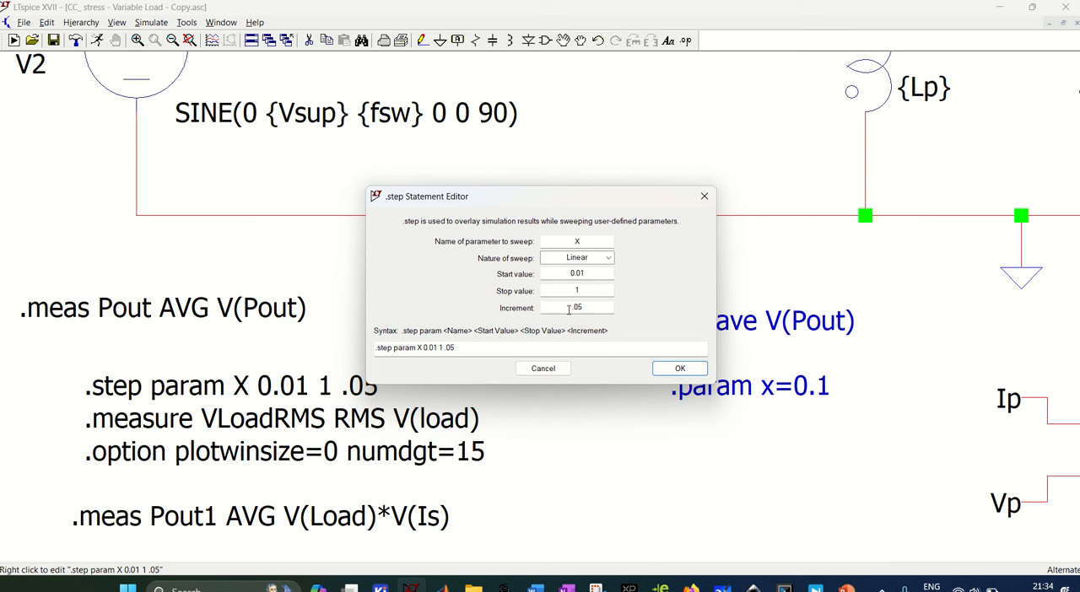
mouse_move(594, 319)
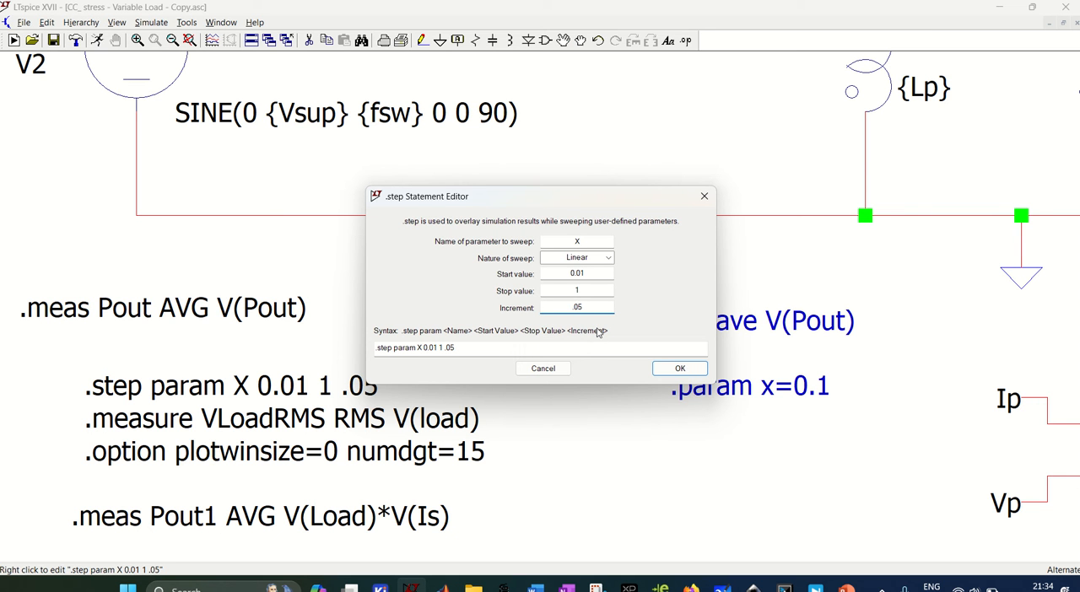
click(678, 368)
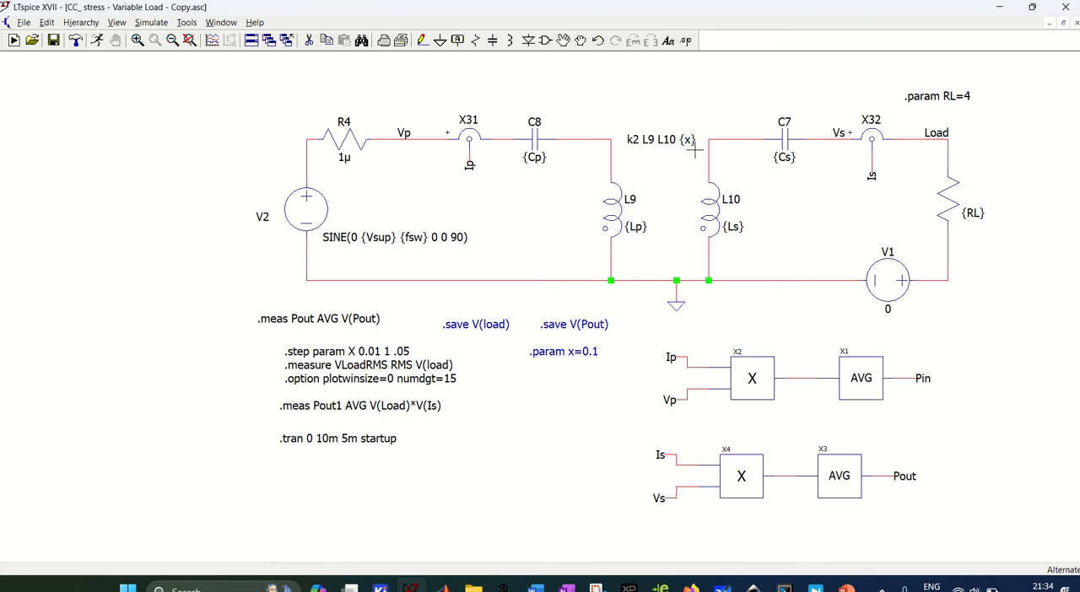
mouse_move(368, 351)
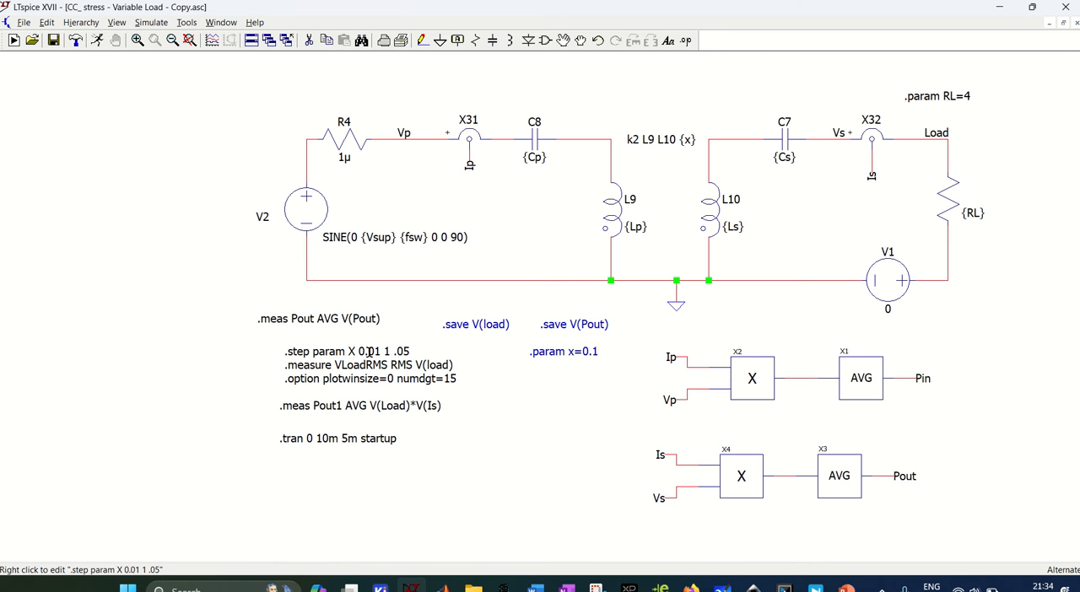
mouse_move(989, 144)
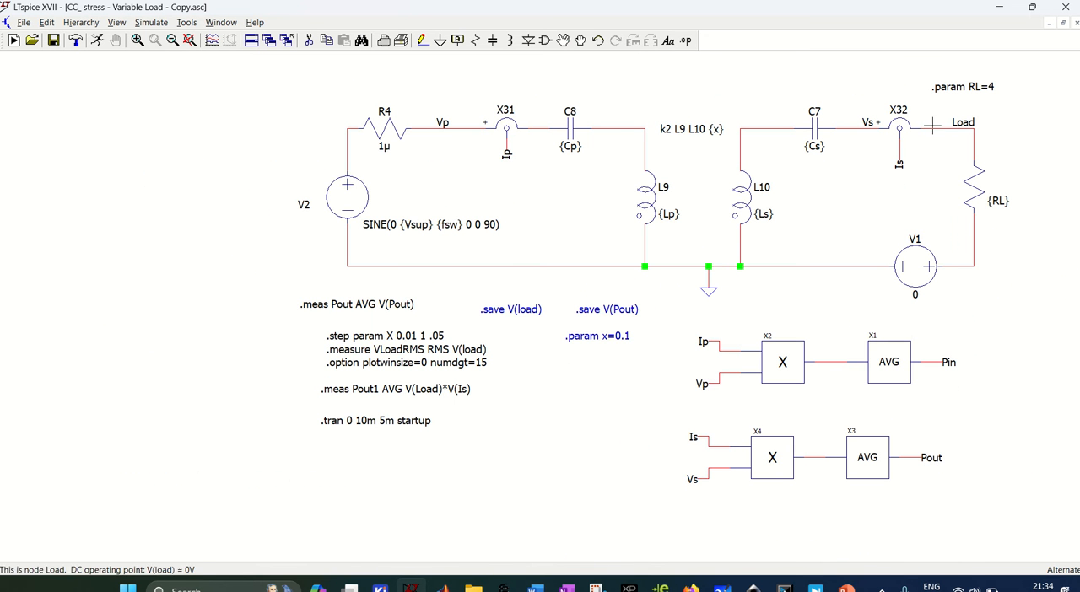
mouse_move(425, 339)
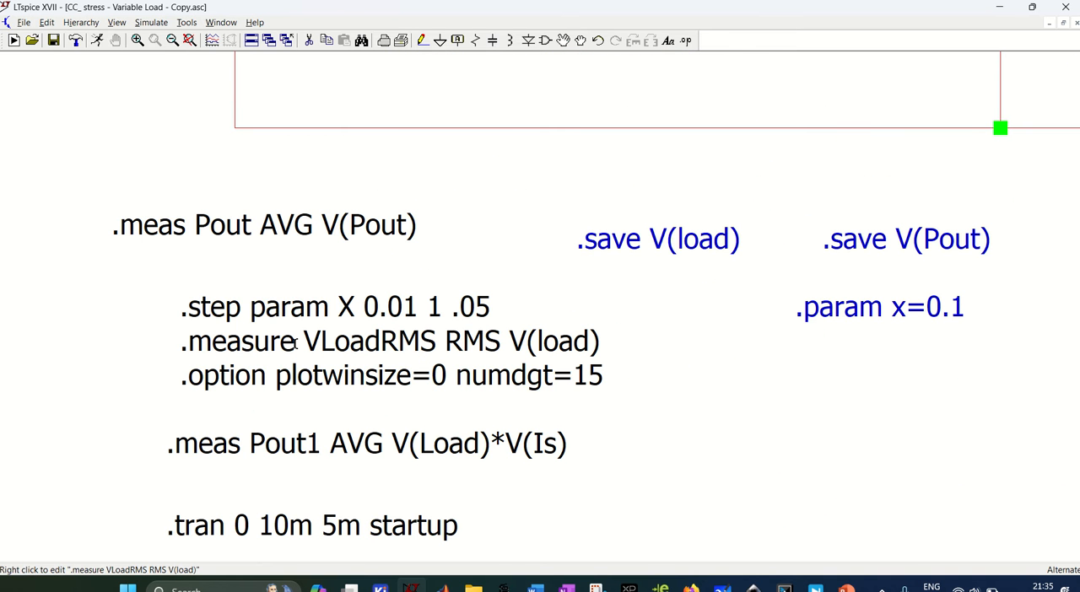
mouse_move(439, 337)
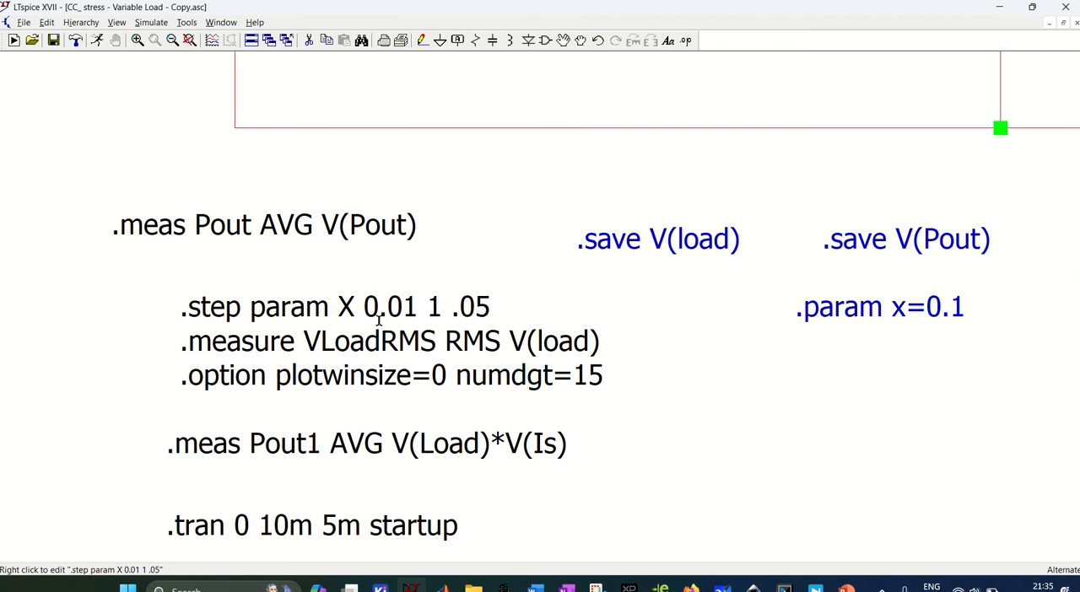
mouse_move(411, 341)
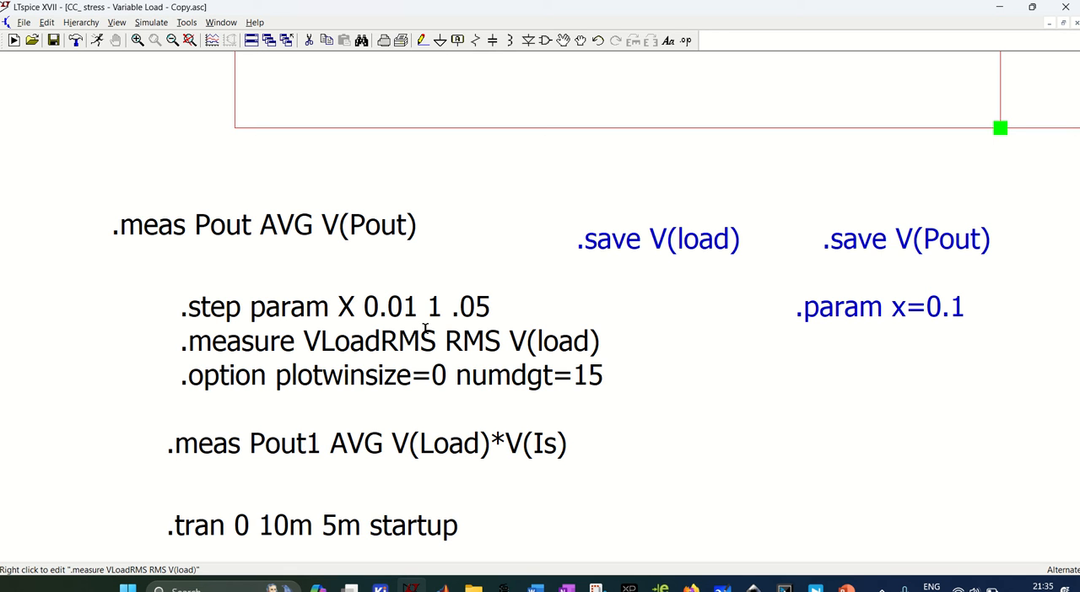
mouse_move(412, 342)
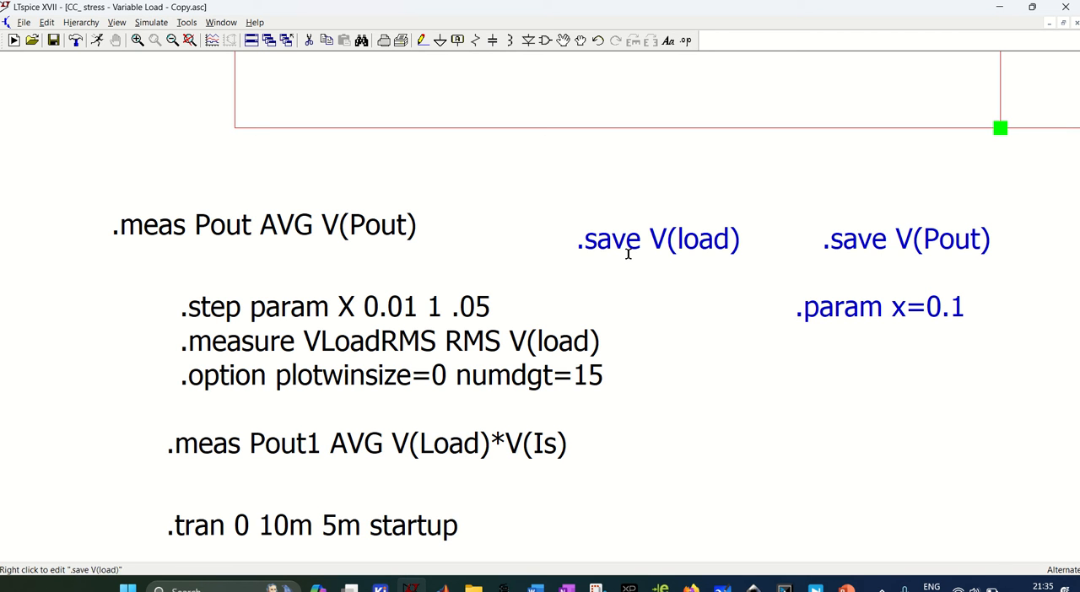
mouse_move(655, 371)
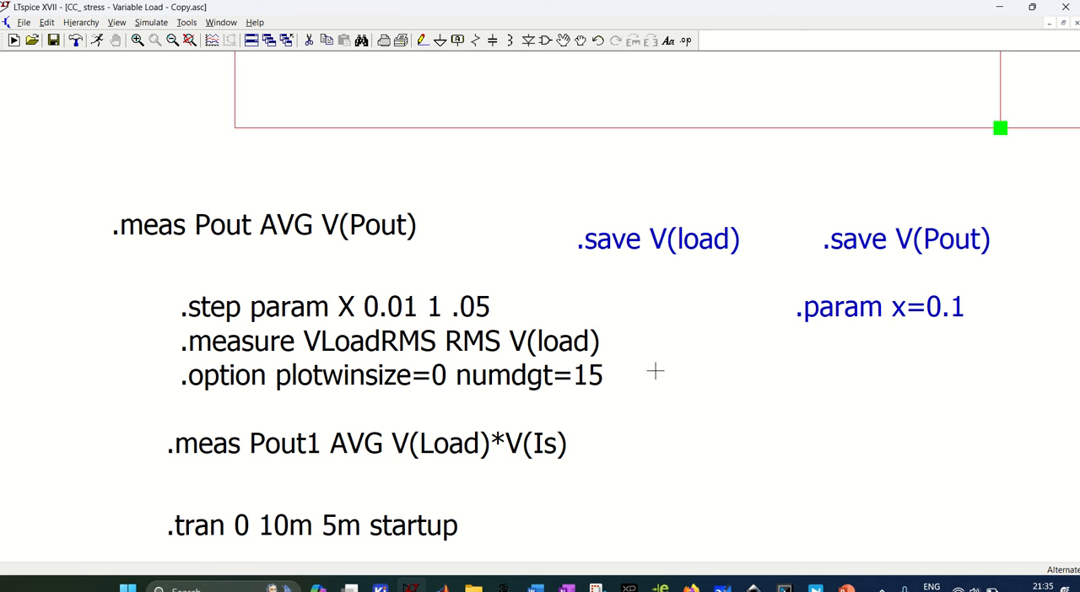
mouse_move(418, 346)
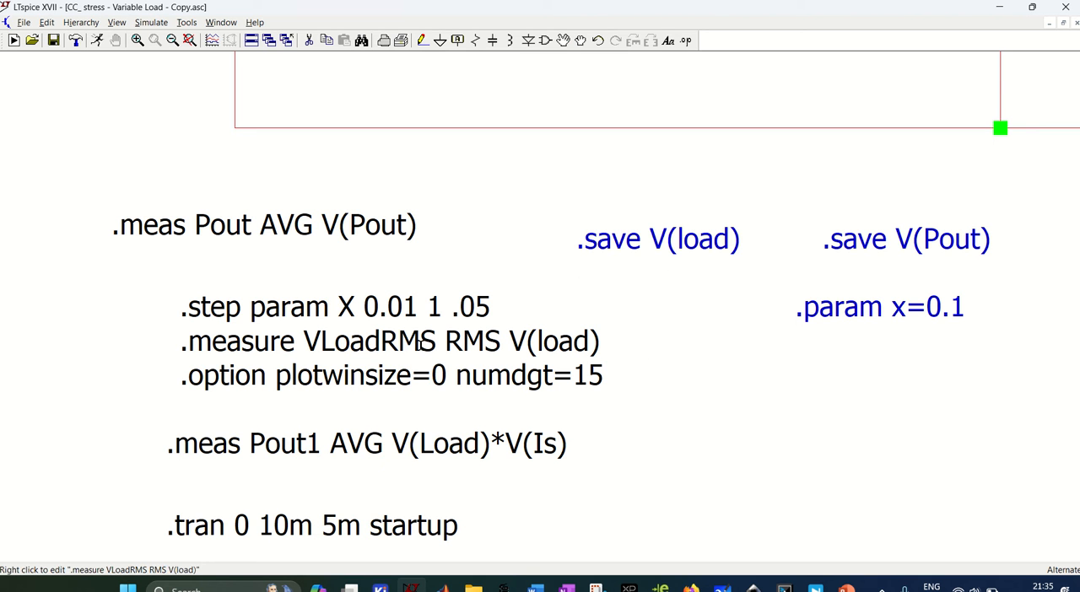
mouse_move(472, 340)
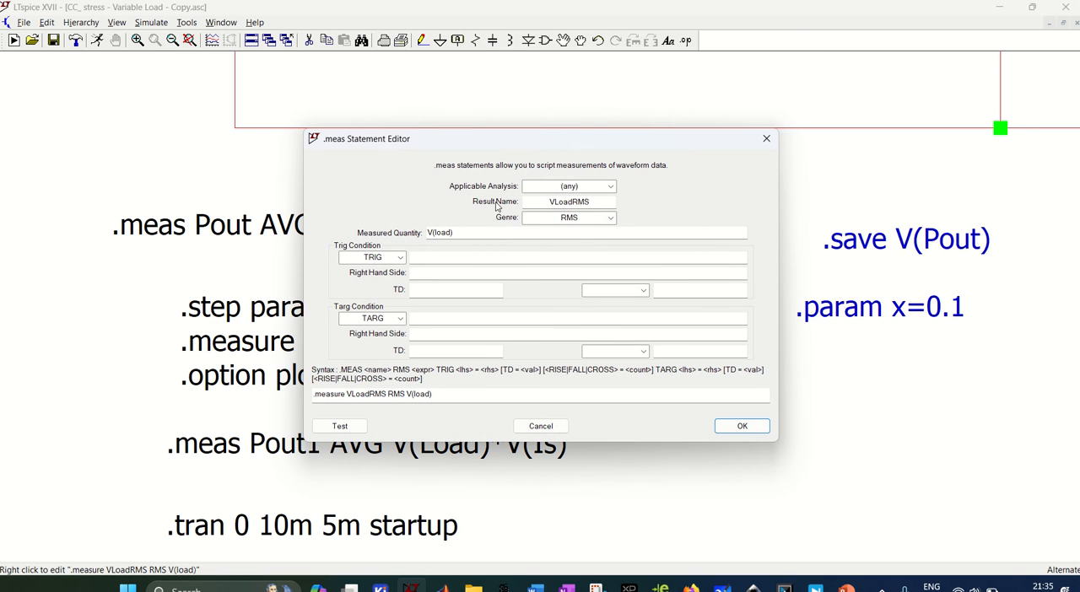
mouse_move(557, 203)
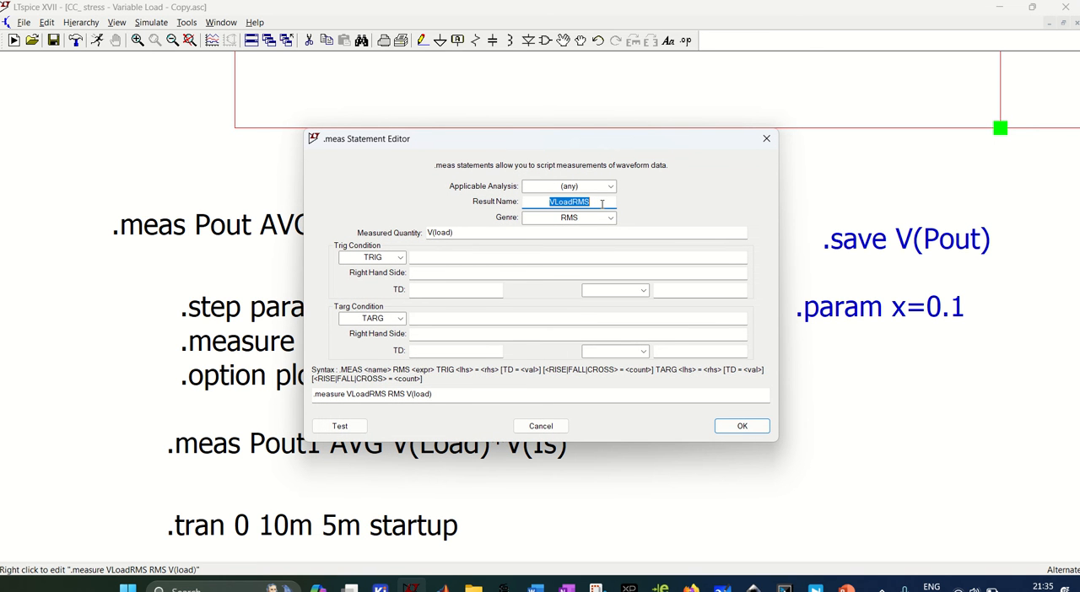
Keep VLoadRMS as the RMS measurement of V(load) and confirm it
click(609, 218)
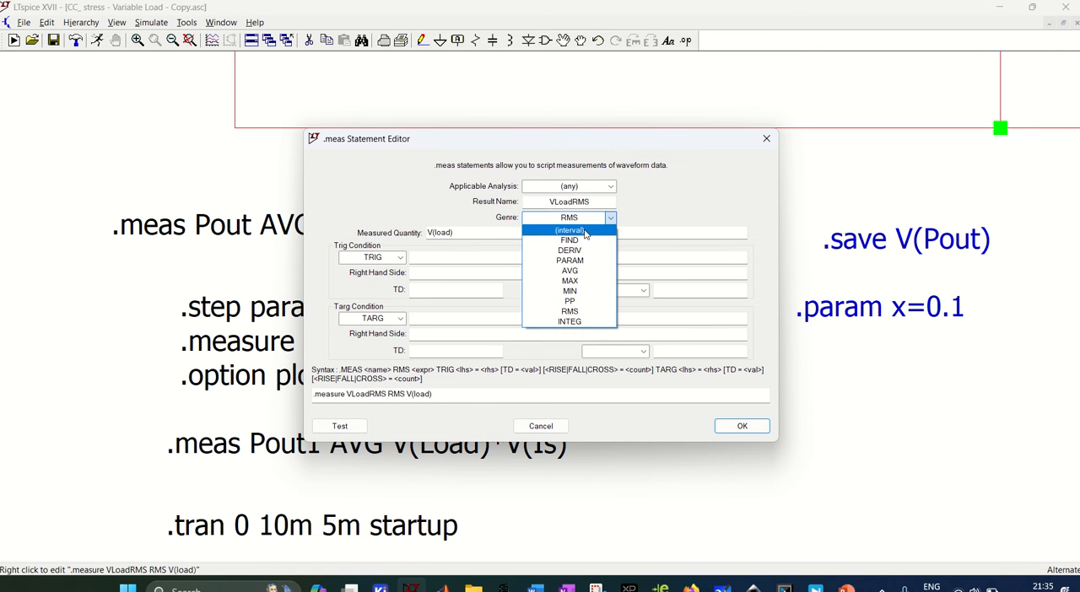
mouse_move(570, 291)
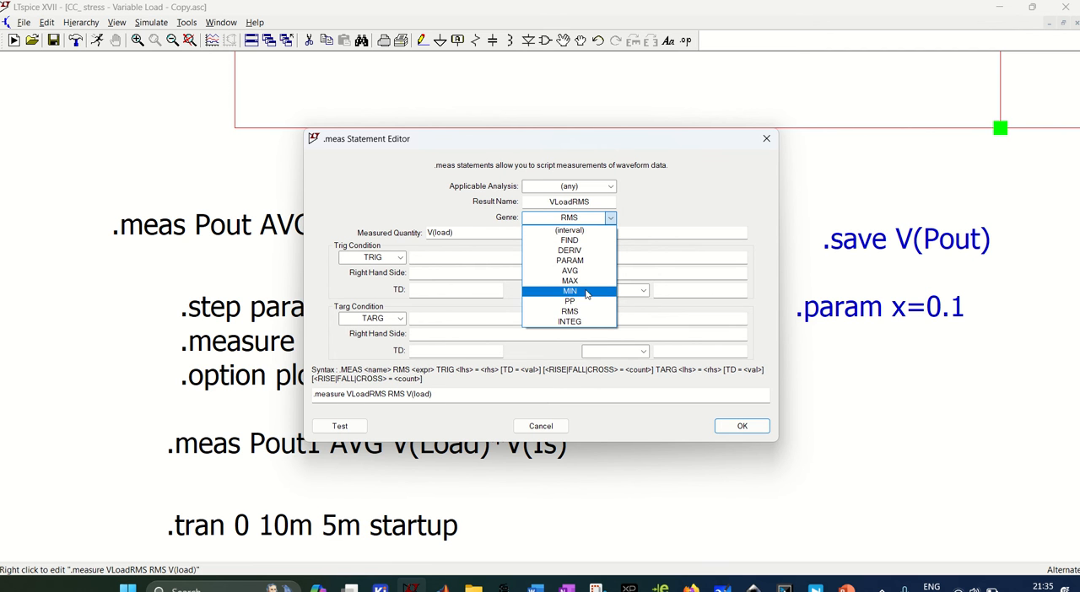
mouse_move(572, 314)
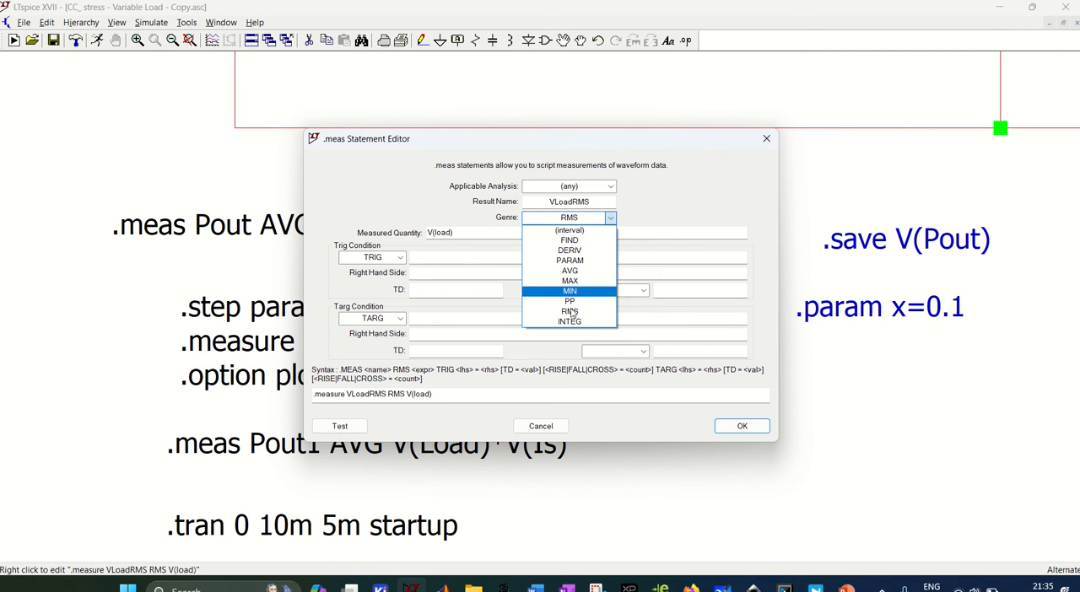
click(570, 310)
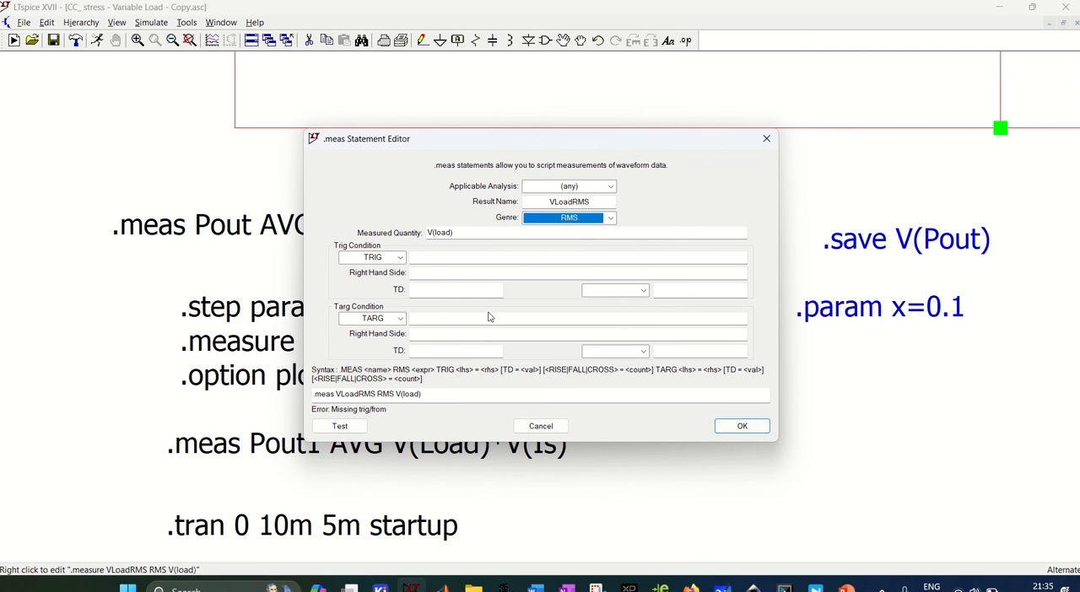
mouse_move(716, 430)
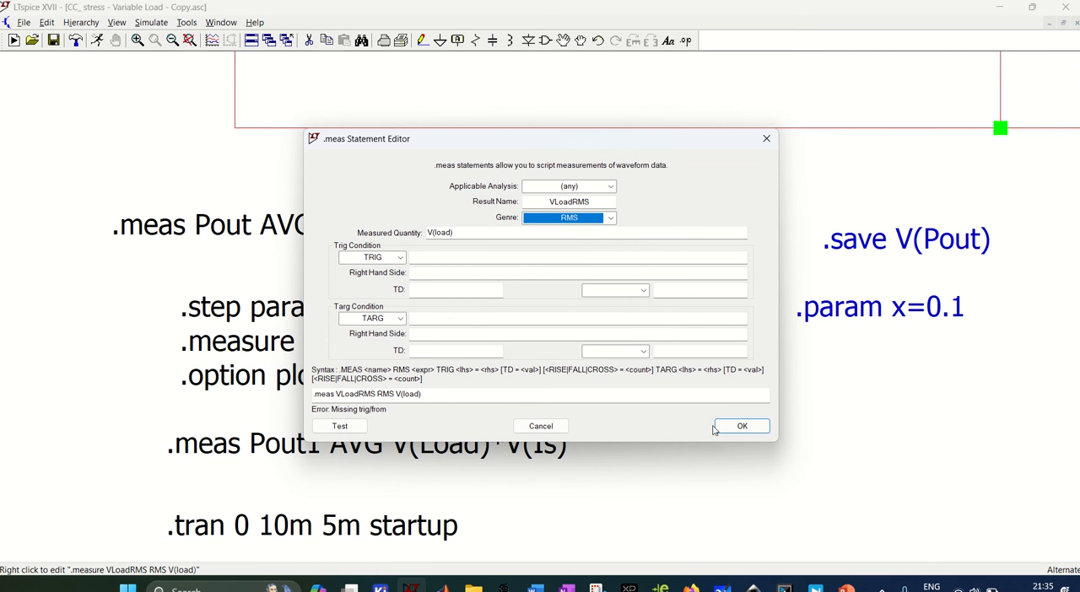
click(740, 426)
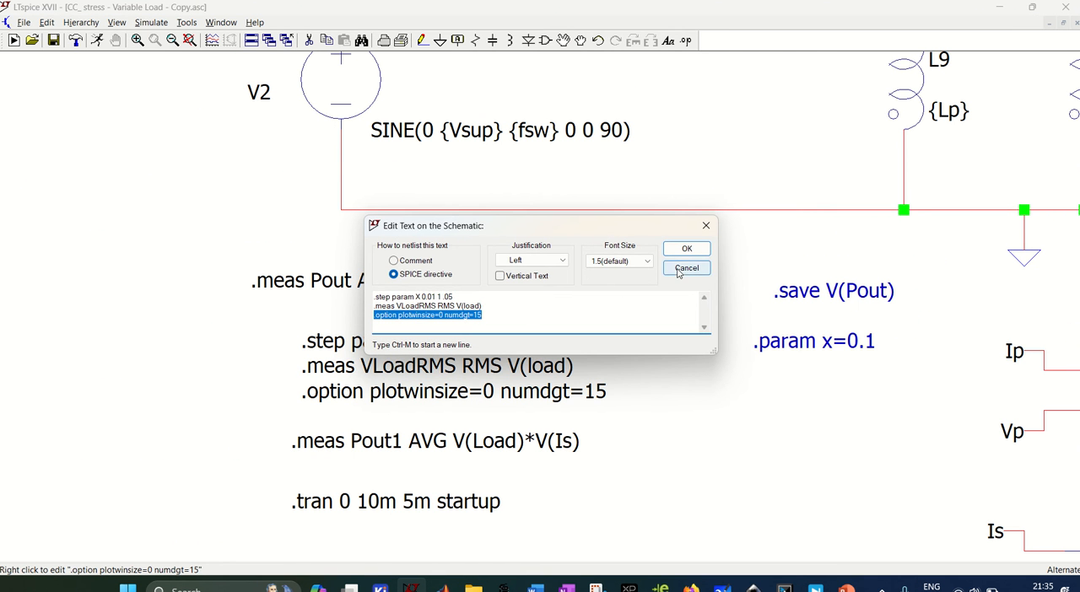
Cancel the directive text editor, leaving the step, measurement and option lines unchanged
click(685, 266)
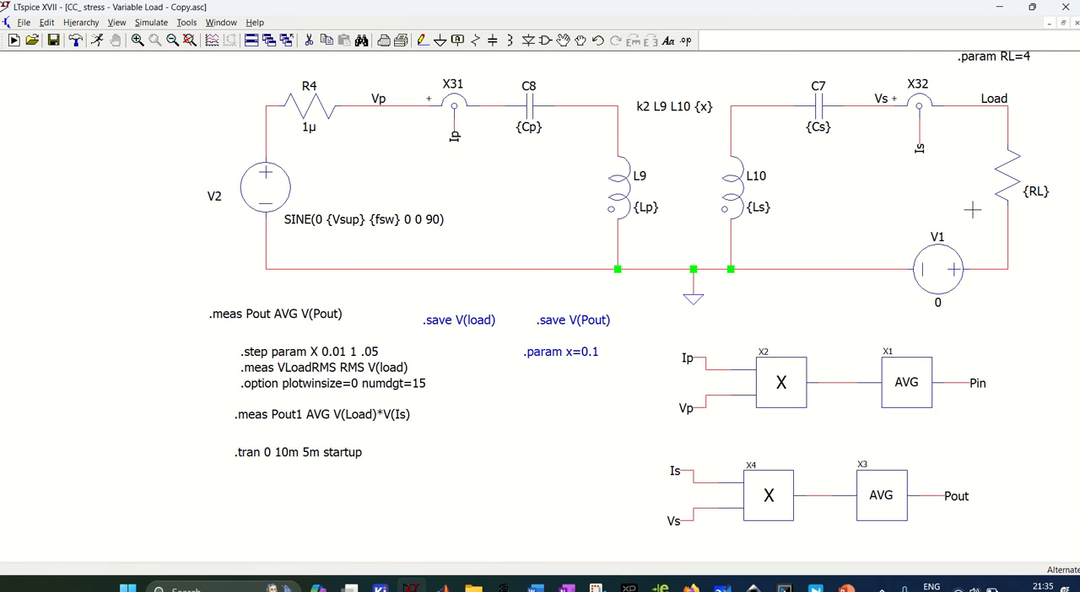
mouse_move(435, 423)
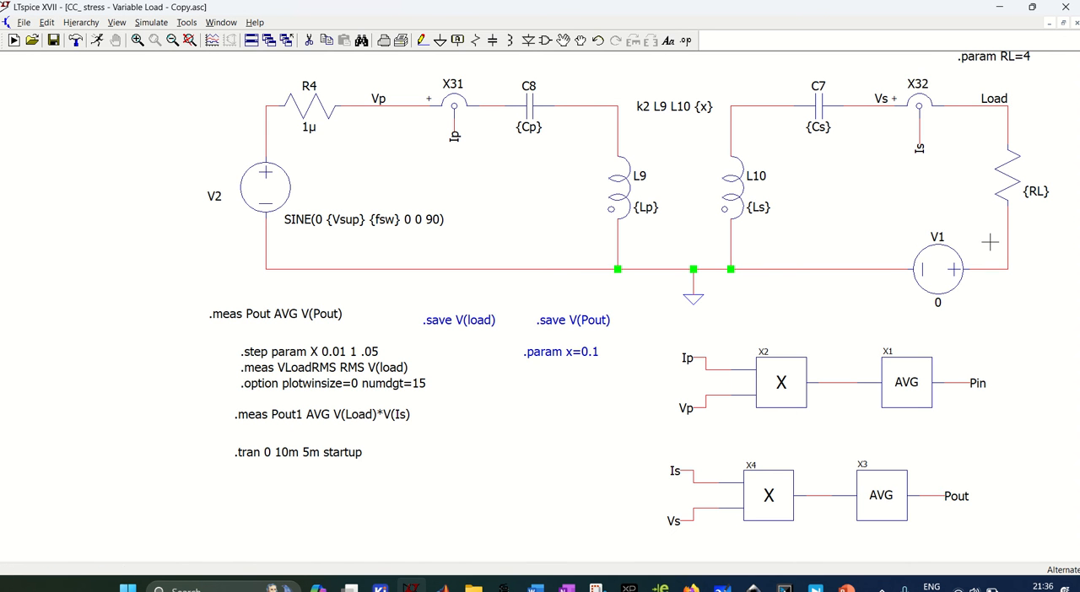
mouse_move(962, 271)
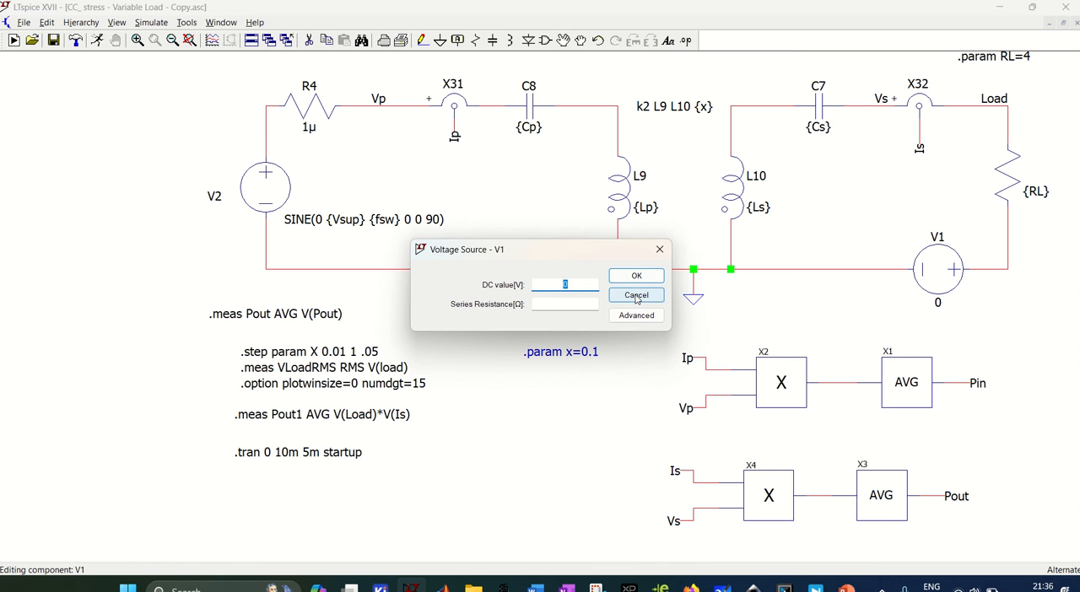
Cancel the V1 voltage source dialog, leaving its DC value at 0
click(636, 295)
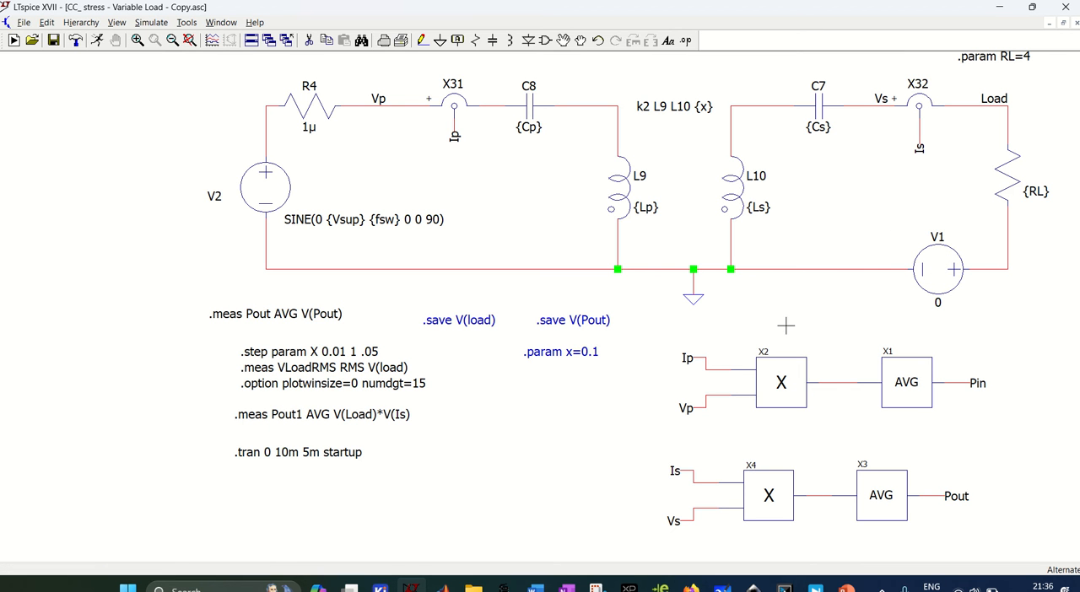
mouse_move(982, 260)
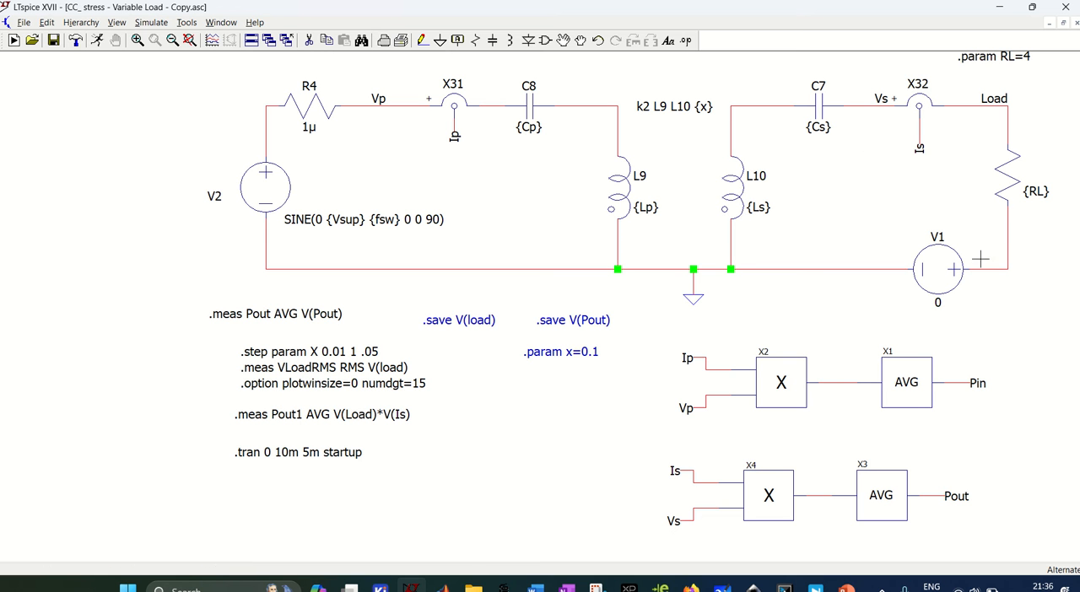
mouse_move(361, 427)
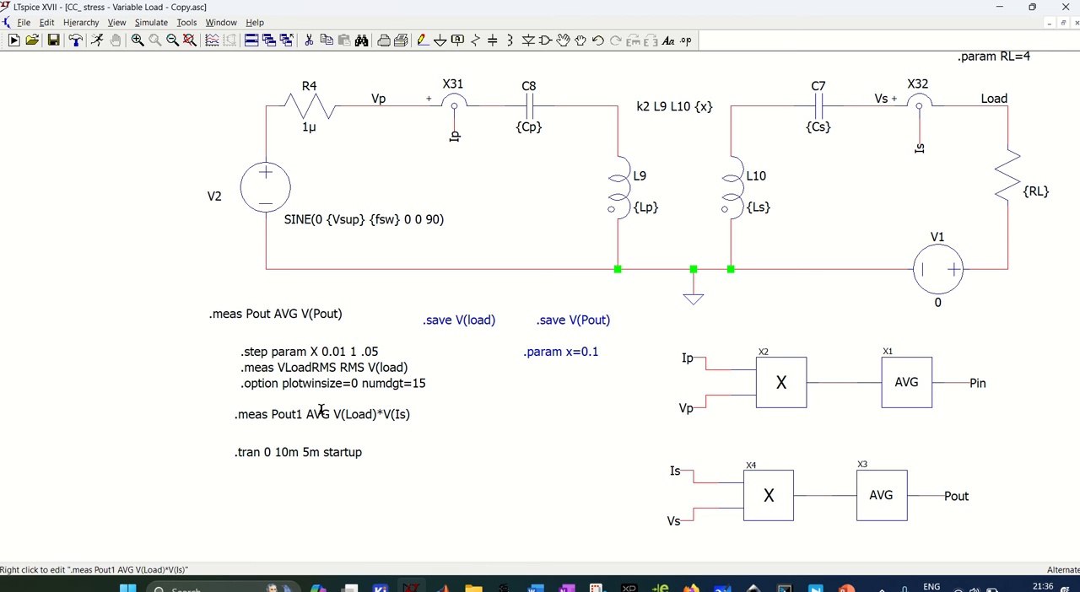
mouse_move(489, 446)
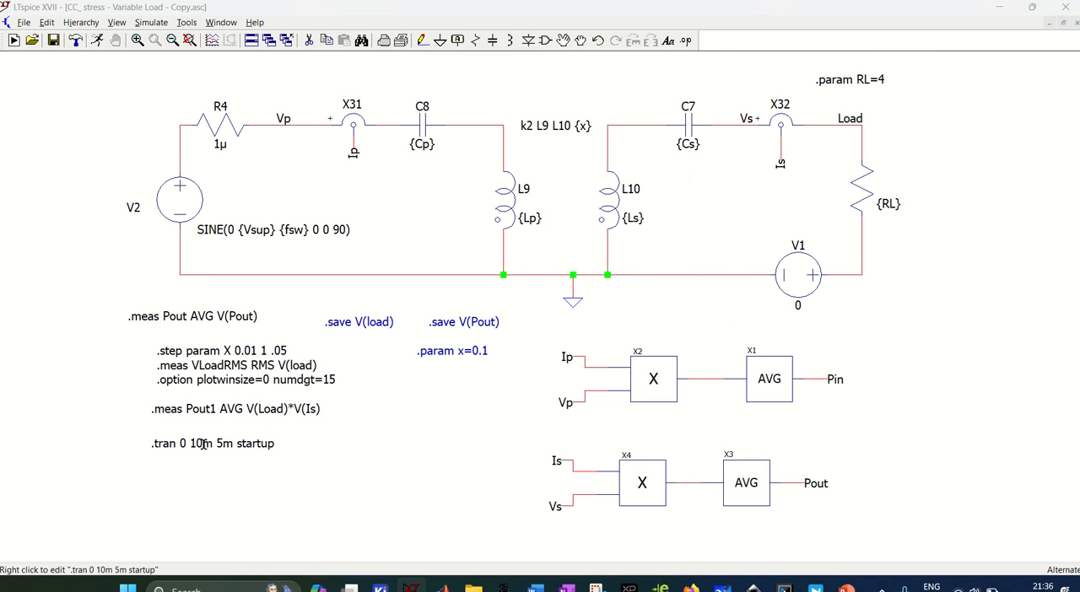
Bring up the .tran command for editing, showing 10m stop time and 5m save start
double_click(211, 442)
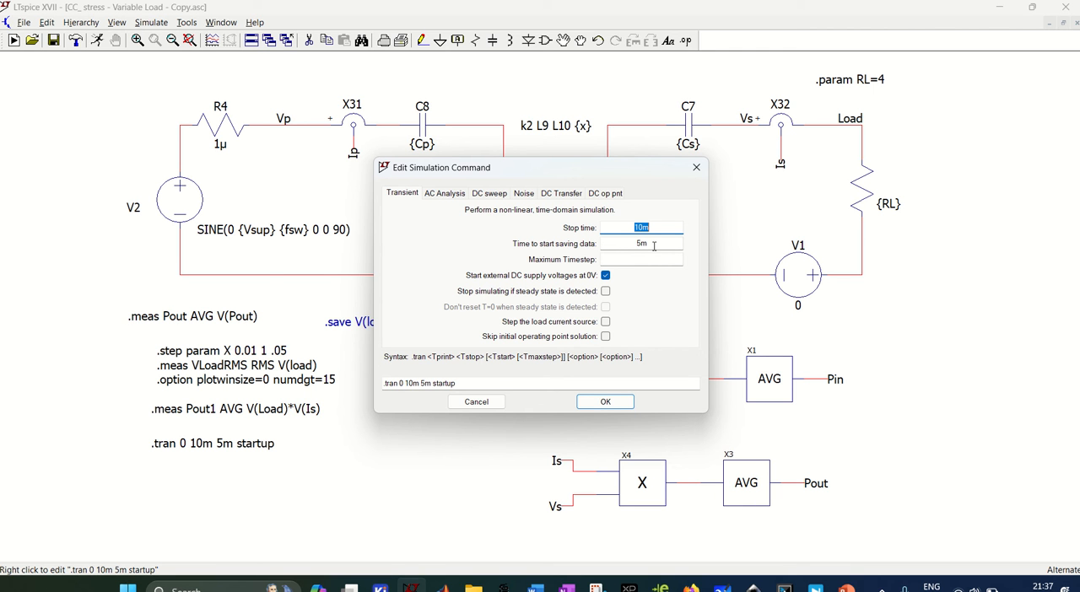
mouse_move(689, 226)
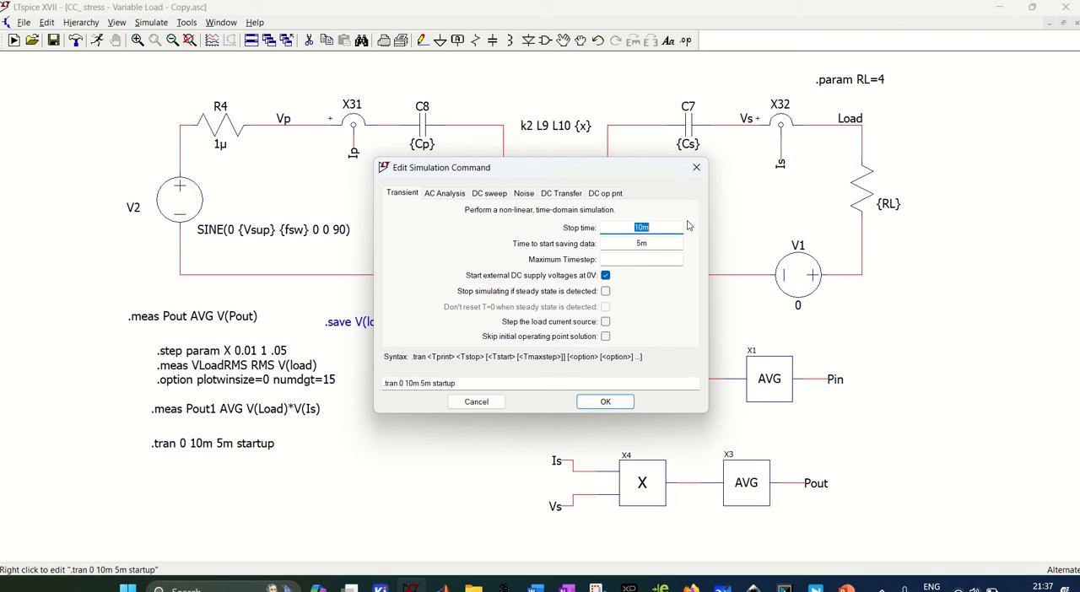
mouse_move(674, 226)
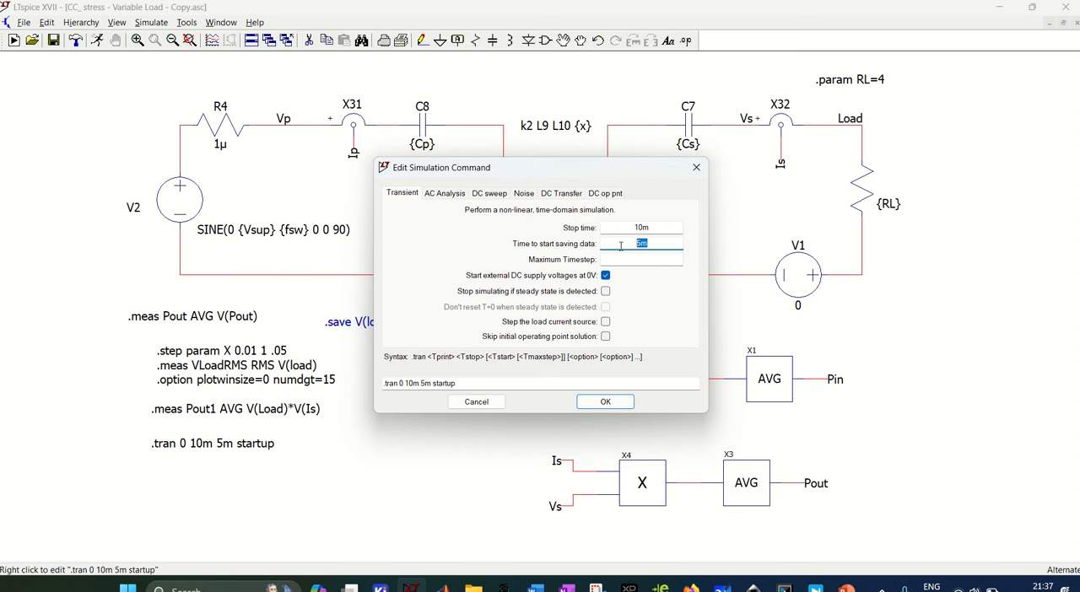
mouse_move(555, 284)
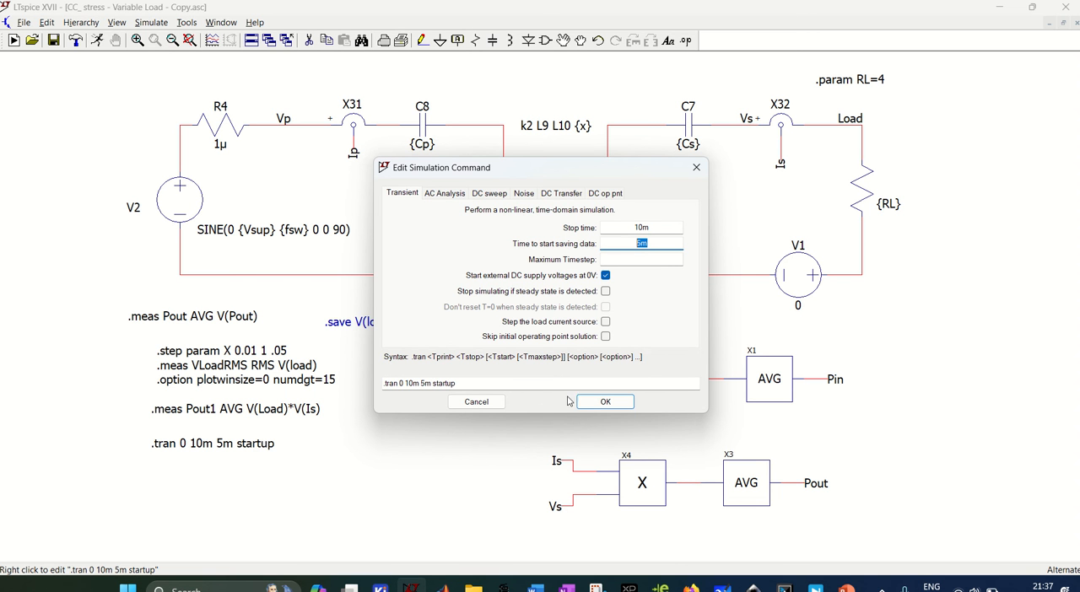
Confirm the transient settings, keeping .tran 0 10m 5m startup unchanged
click(604, 401)
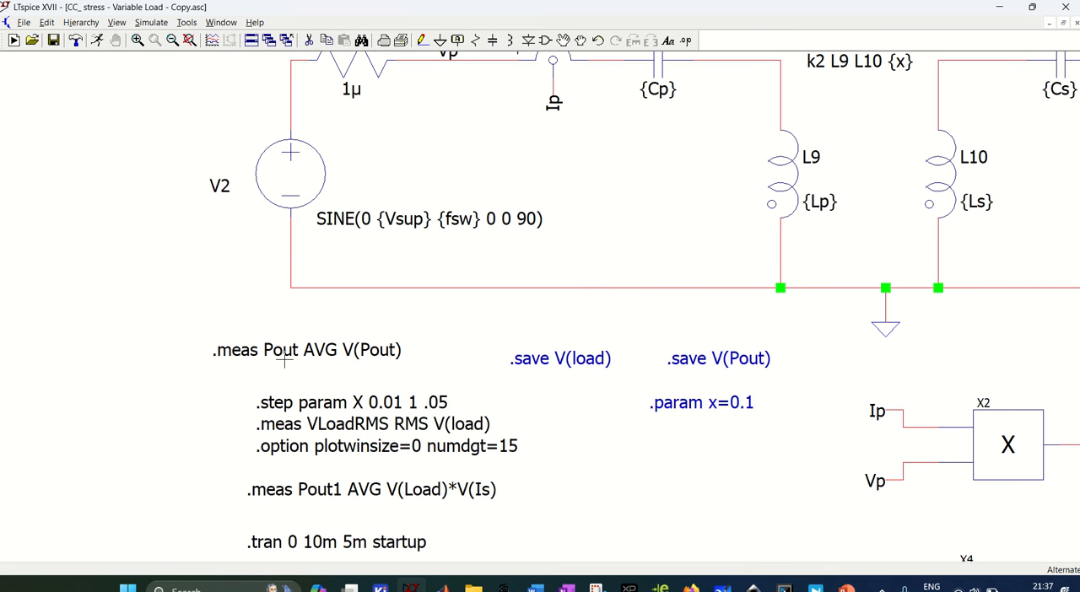
mouse_move(320, 497)
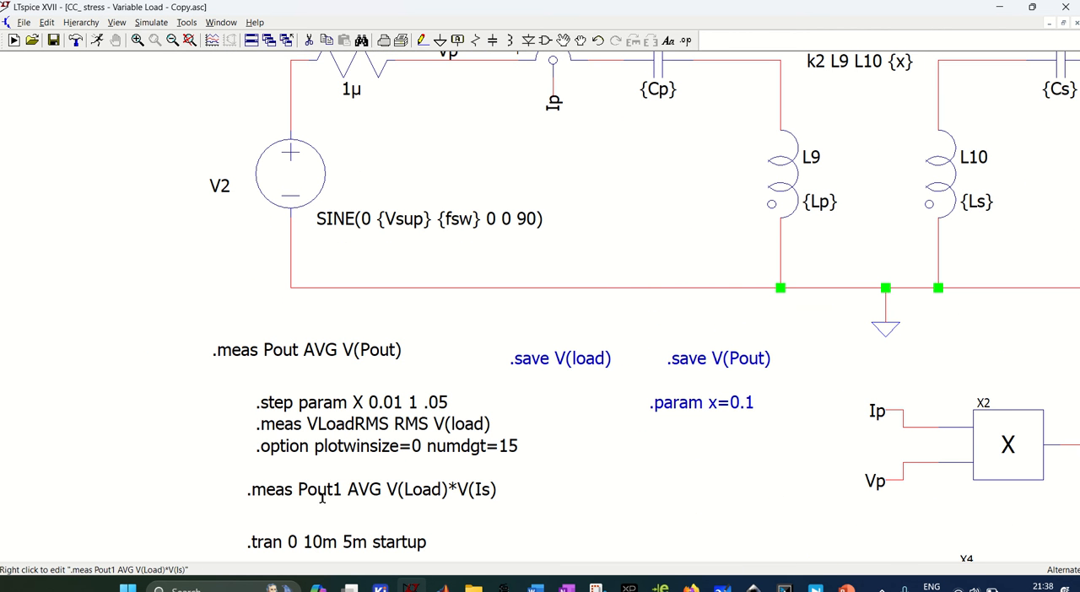
mouse_move(269, 469)
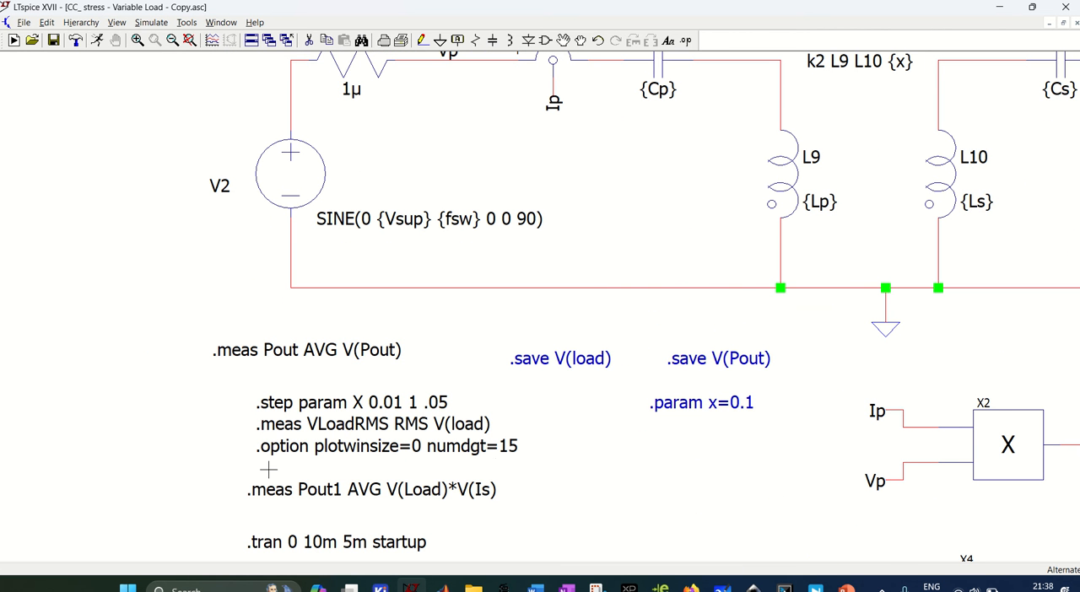
mouse_move(631, 435)
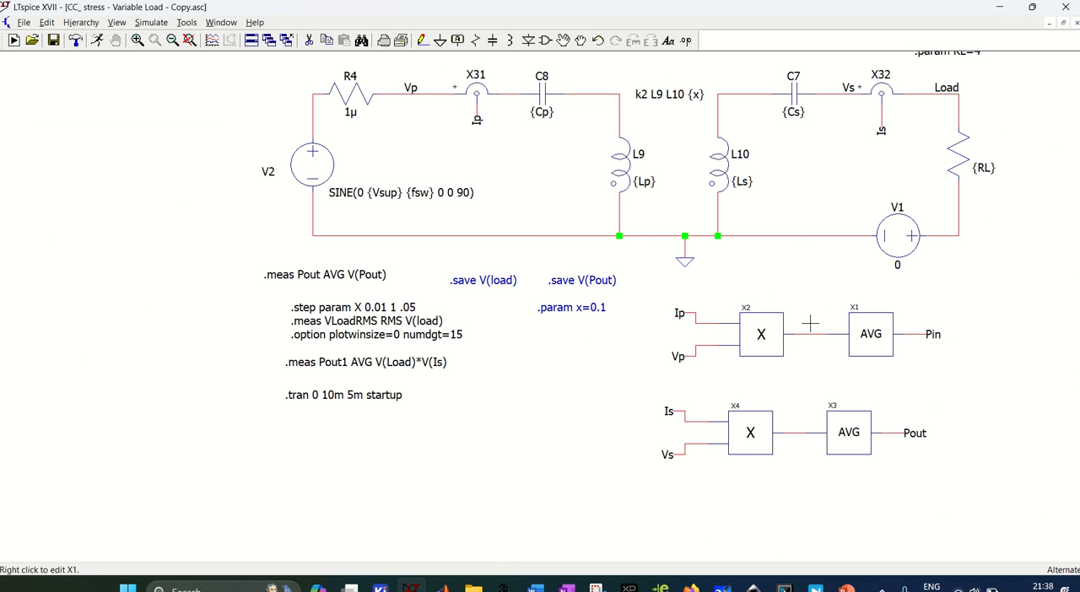
mouse_move(712, 219)
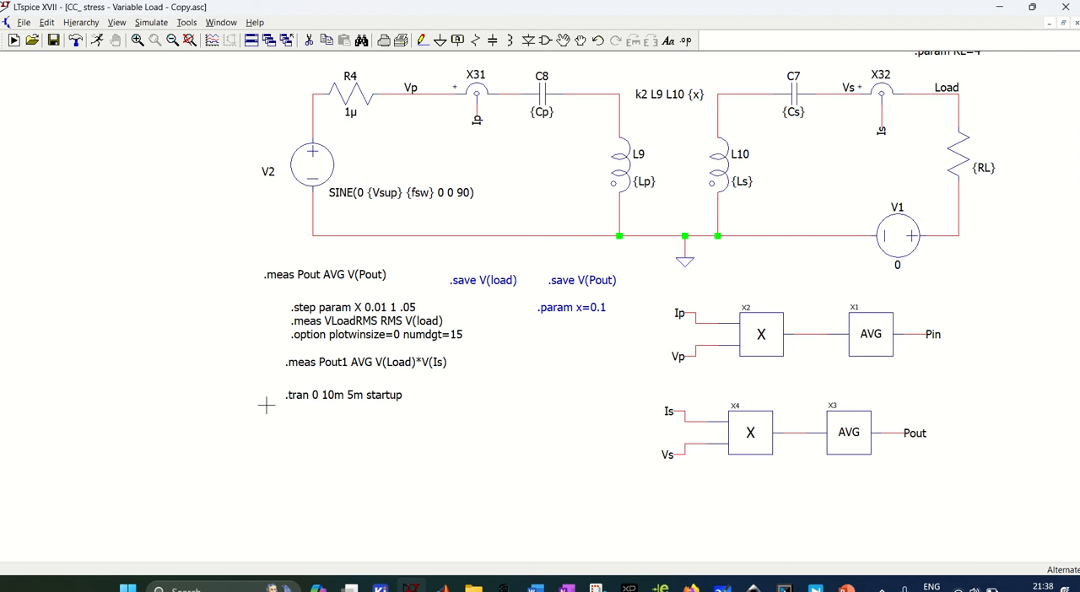
Run the stepped transient simulation and plot V(load) for every coupling value
click(14, 40)
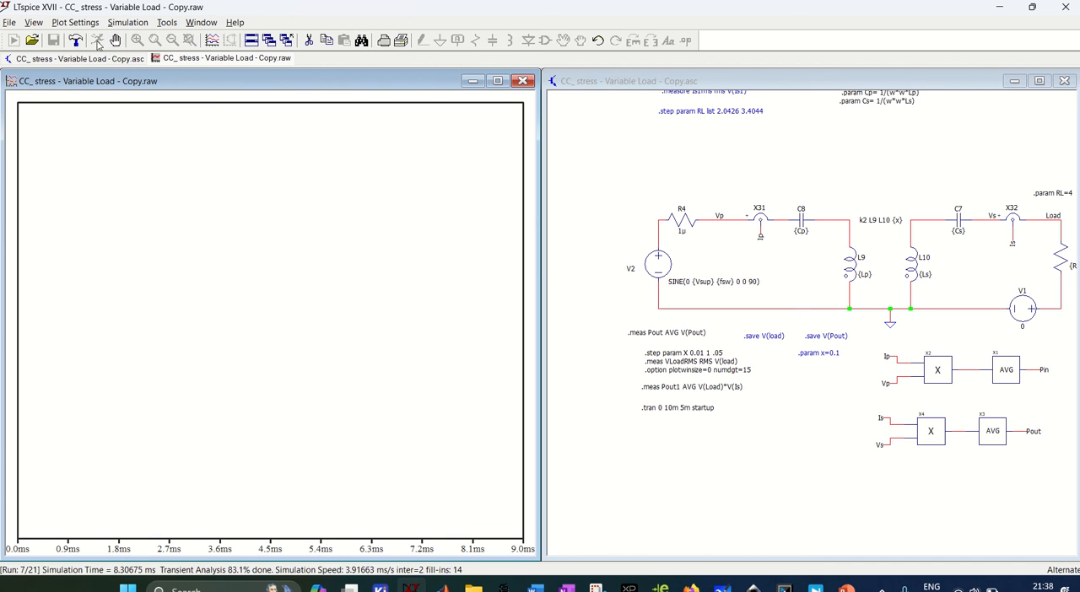
click(98, 41)
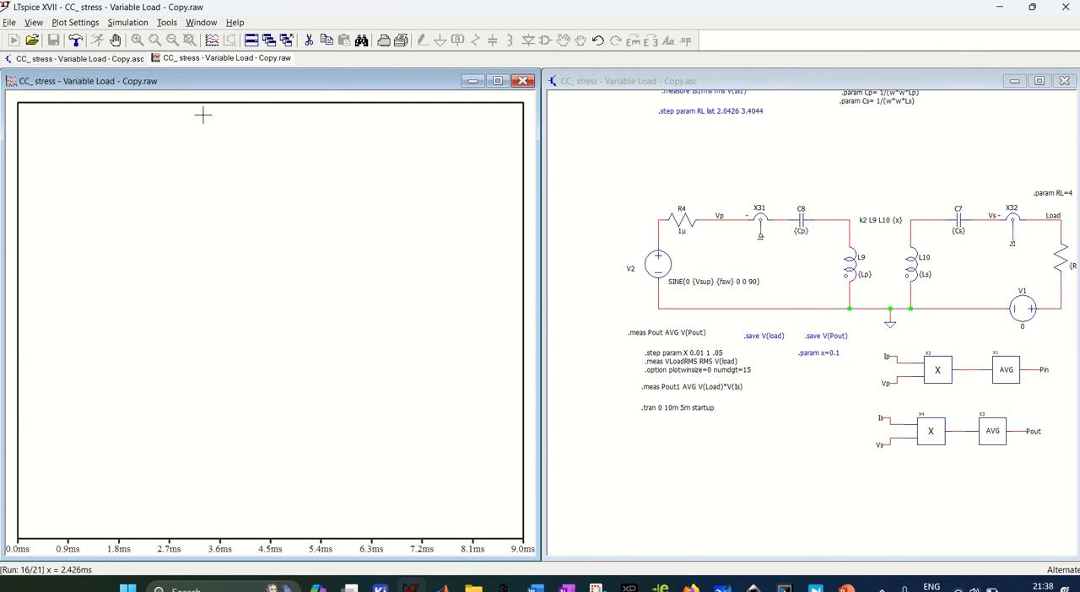
mouse_move(604, 260)
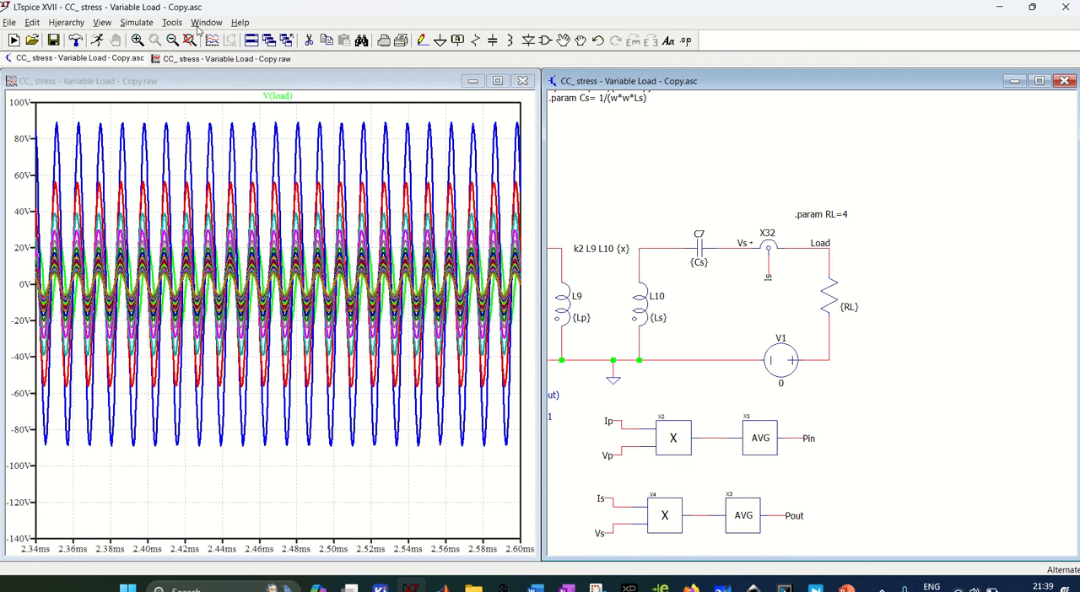
Bring up the SPICE Error Log with per-step VLoadRMS and Pout1 results
click(137, 22)
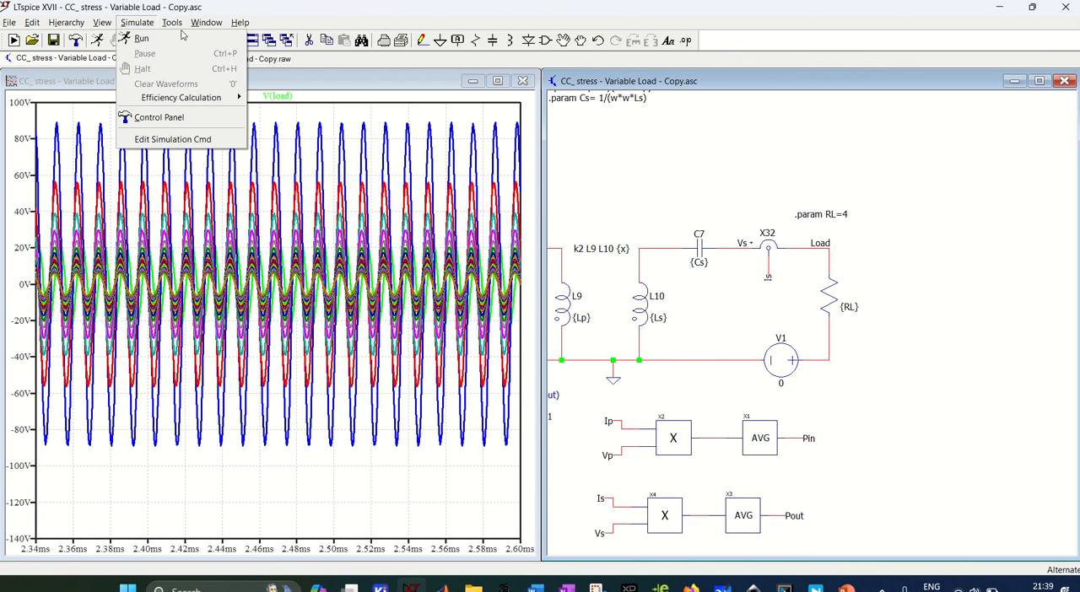
click(745, 157)
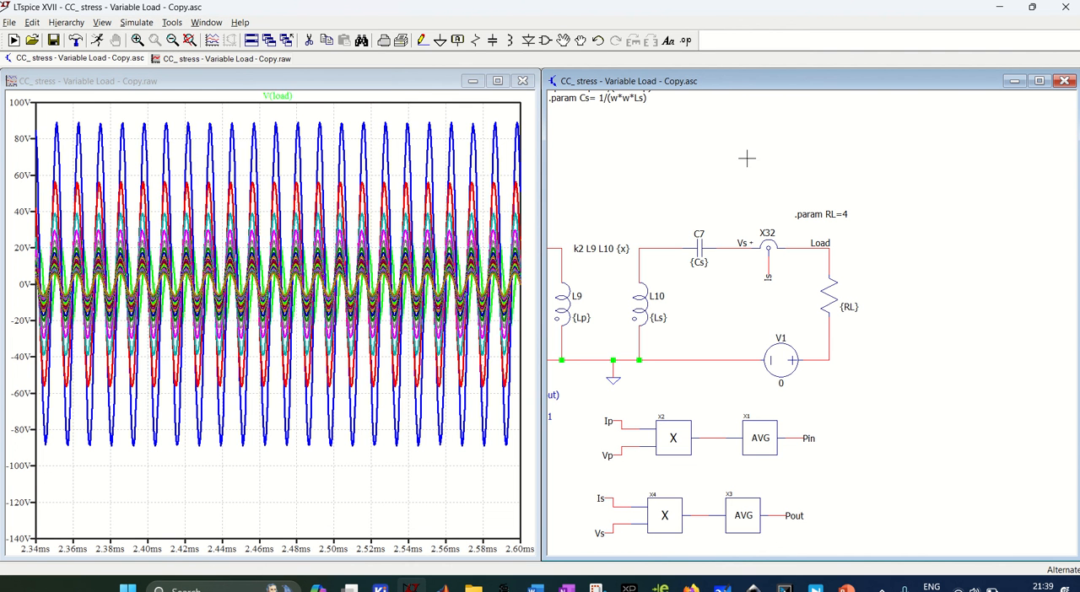
click(101, 22)
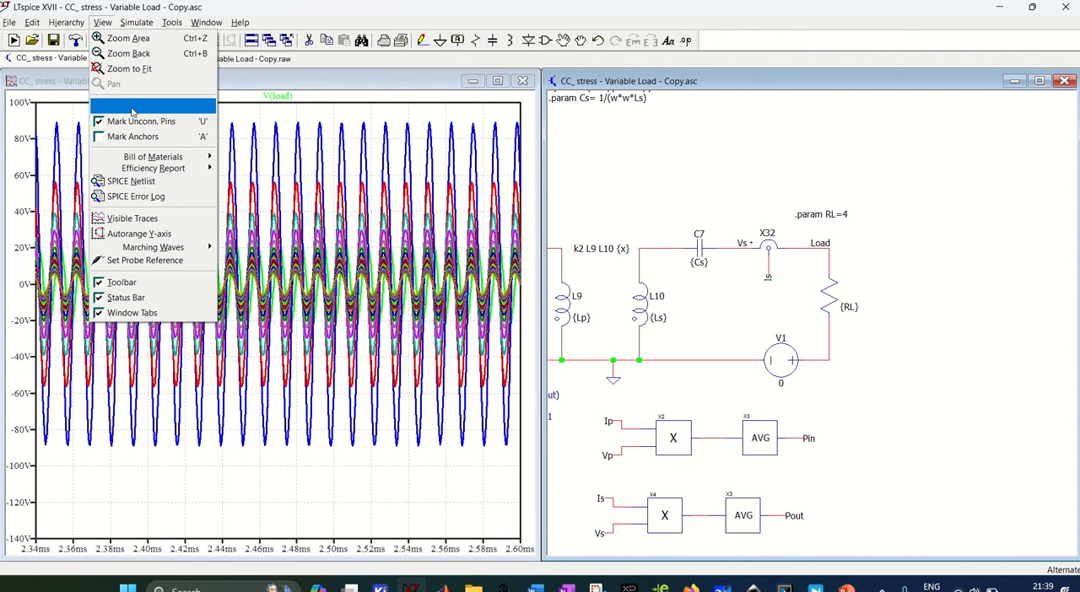
click(135, 195)
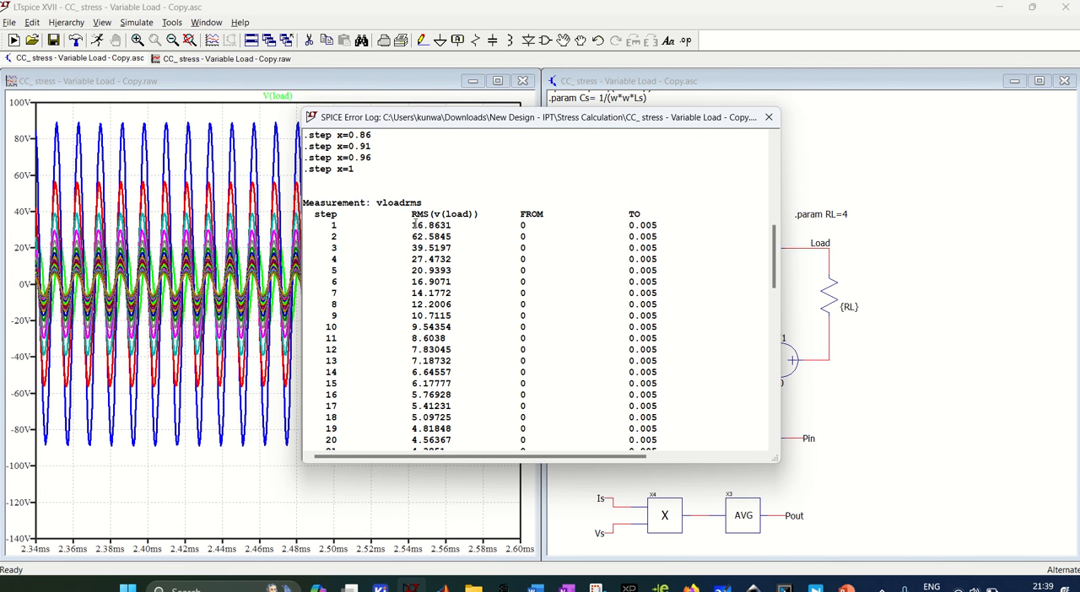
double_click(396, 202)
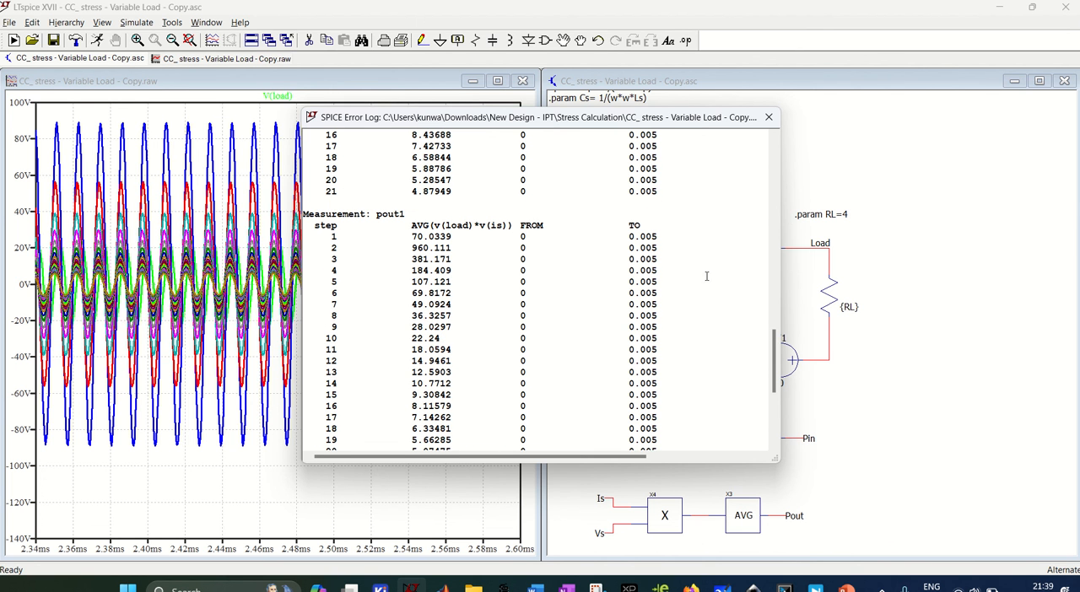
mouse_move(769, 290)
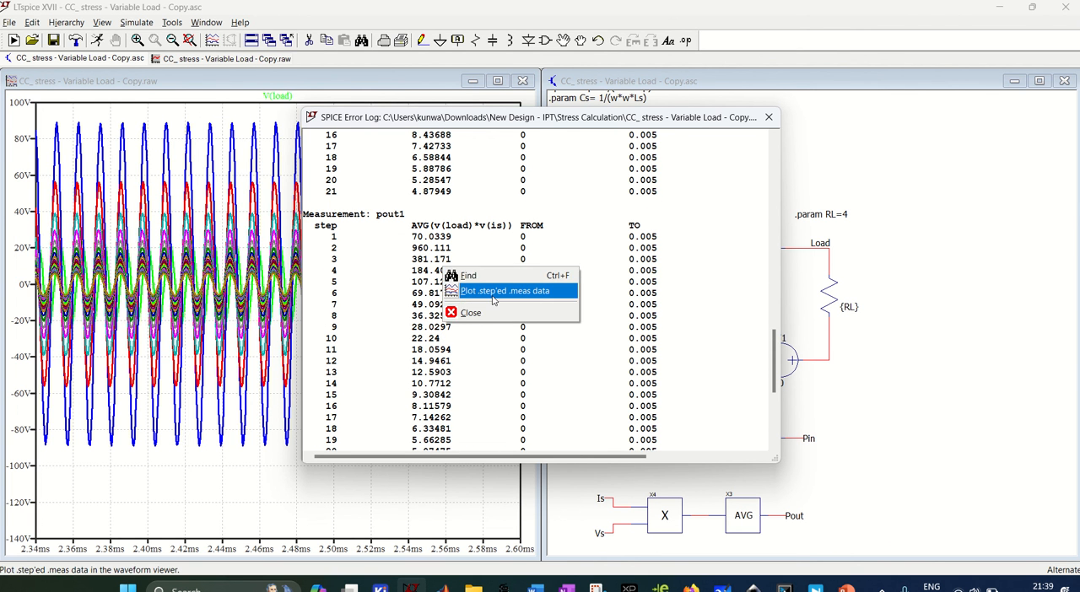
Add pout and vloadrms traces plotted against coupling coefficient x
click(503, 290)
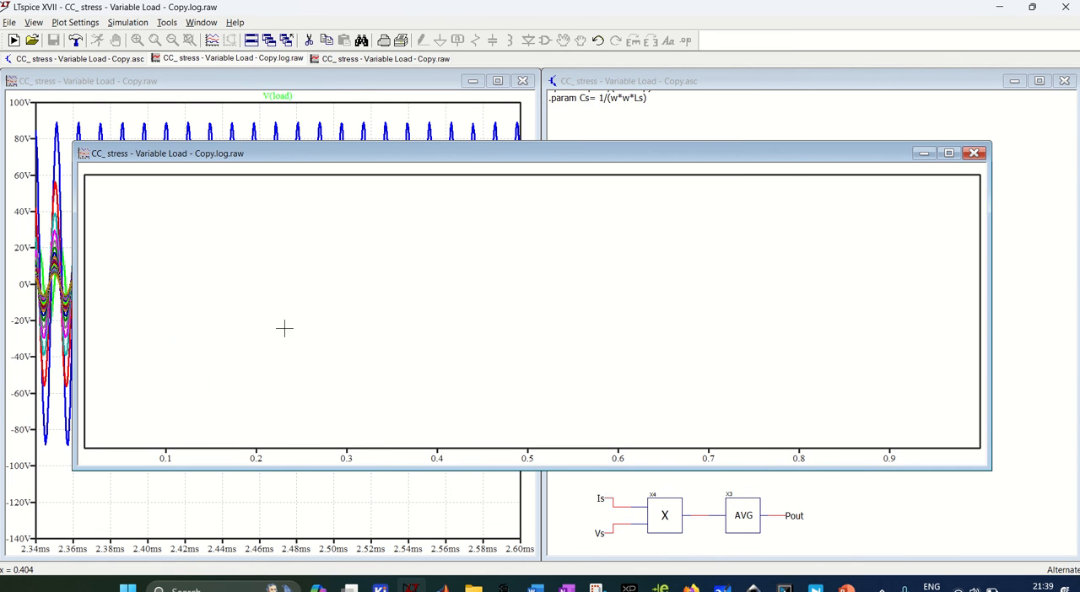
right_click(284, 329)
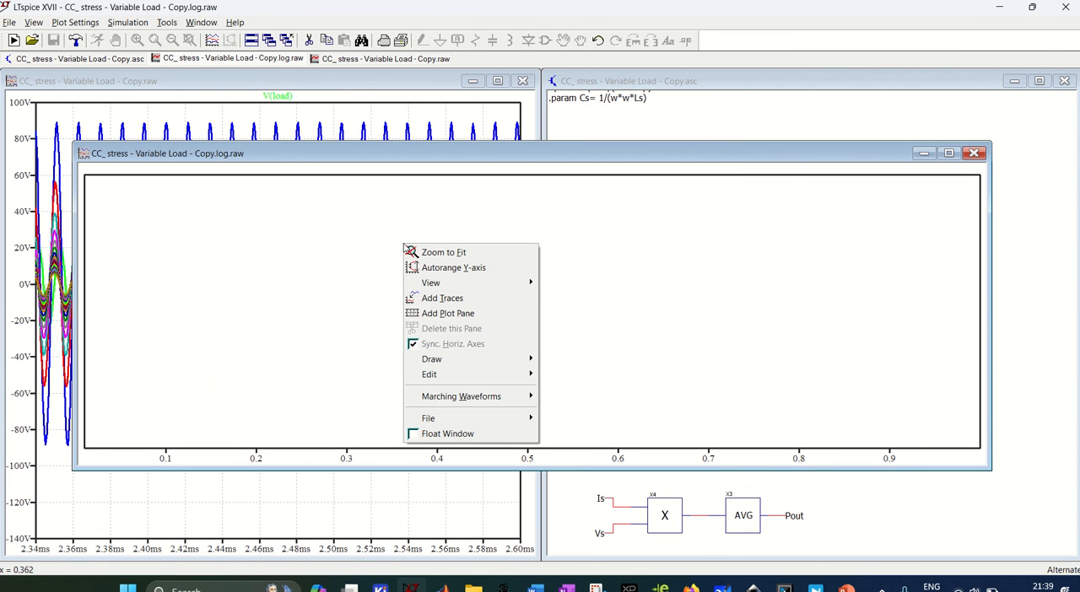
click(368, 255)
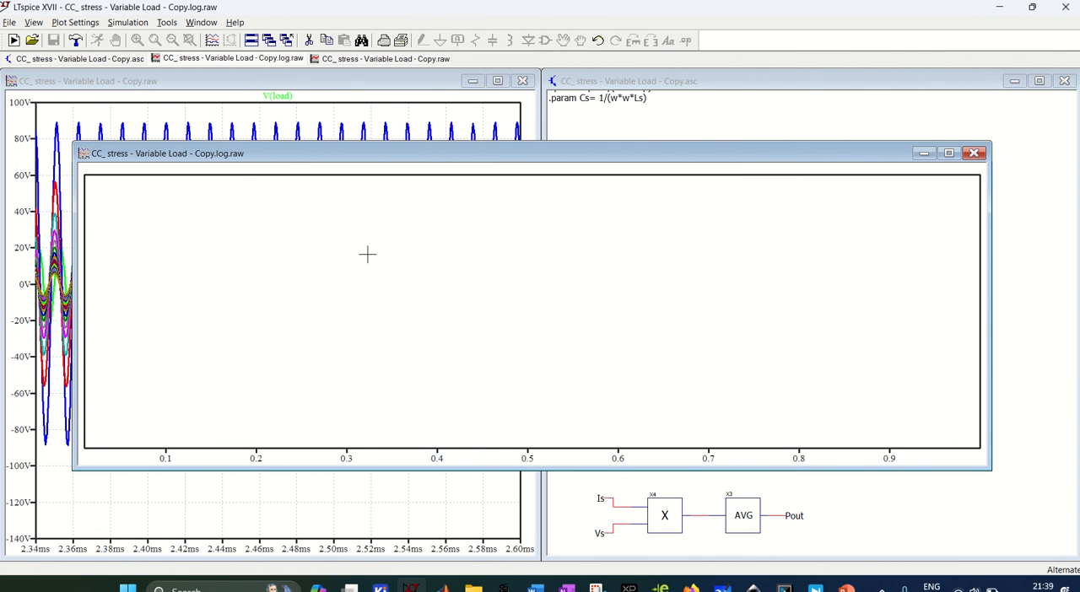
right_click(367, 255)
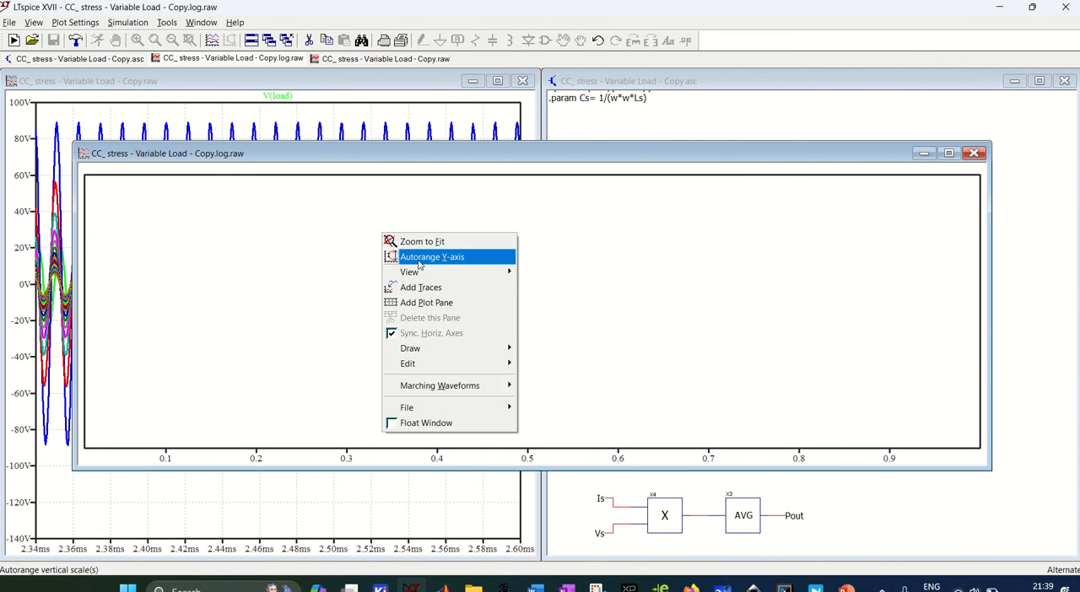
click(420, 287)
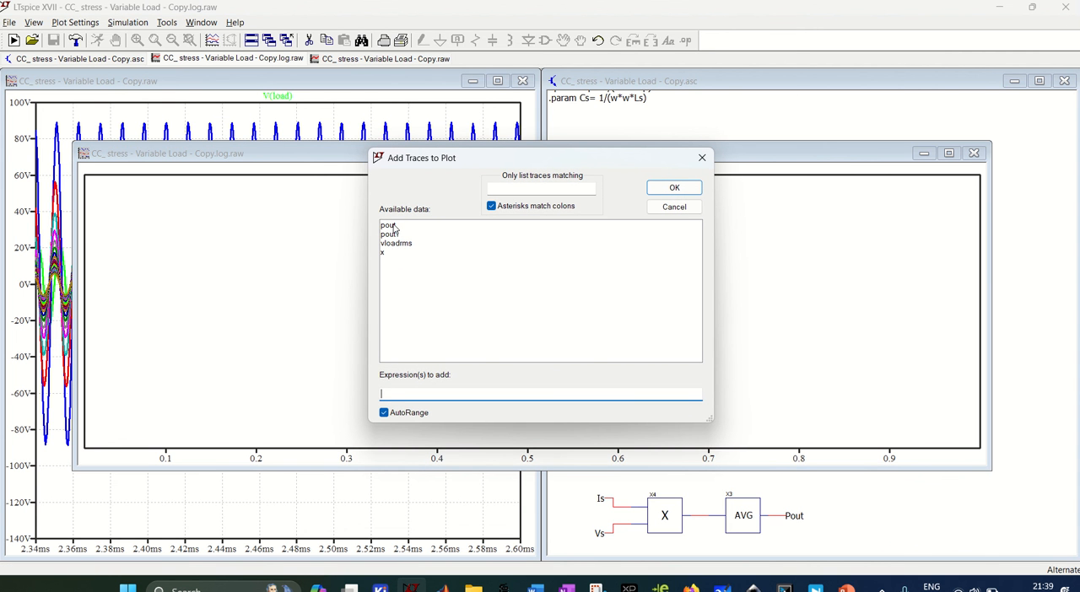
click(388, 224)
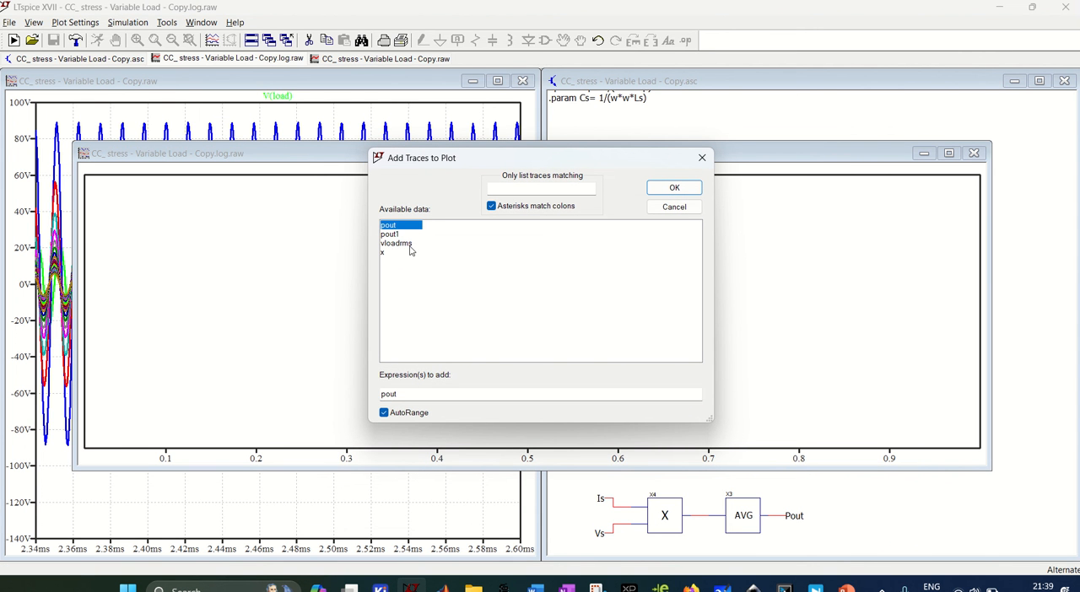
click(673, 188)
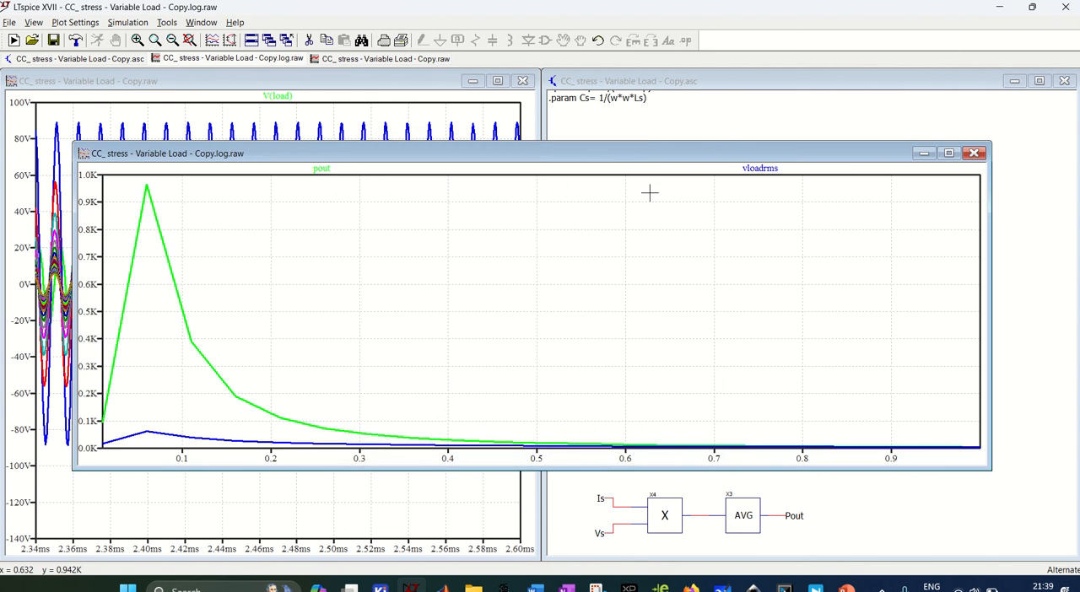
mouse_move(334, 161)
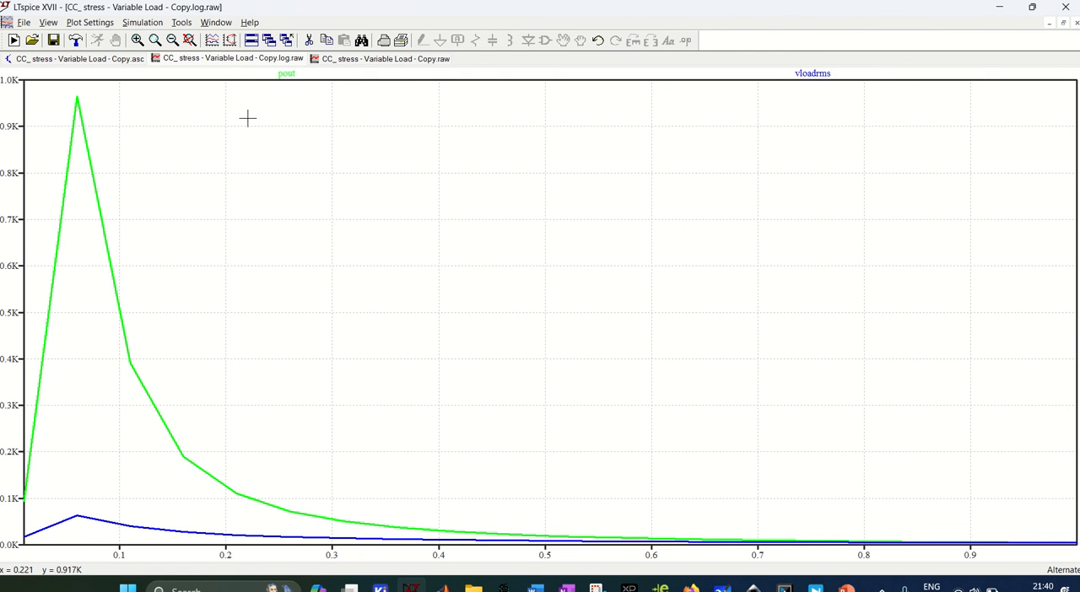
mouse_move(290, 76)
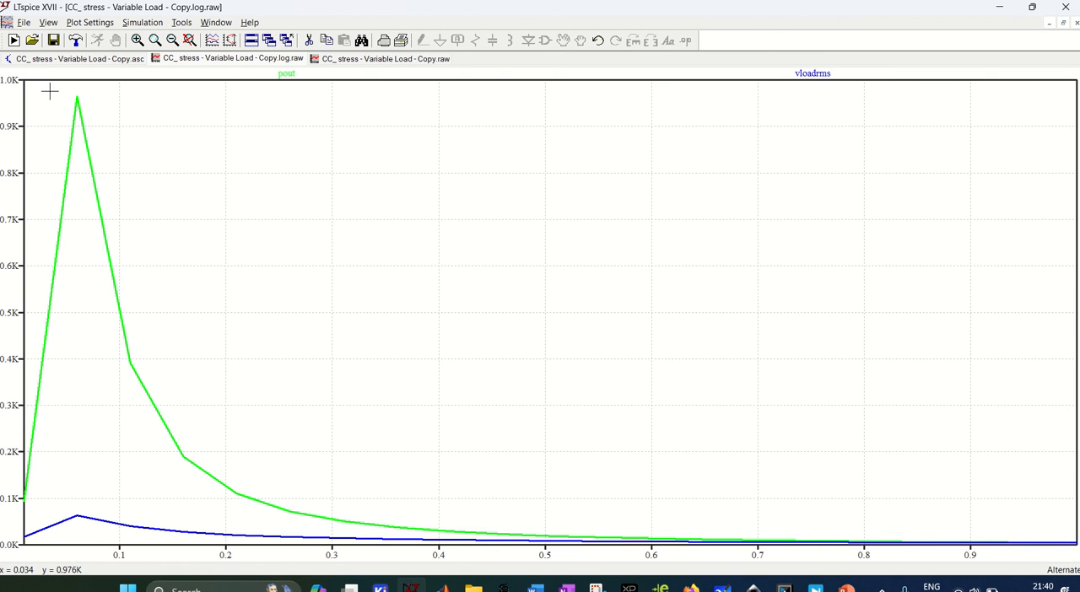
mouse_move(813, 75)
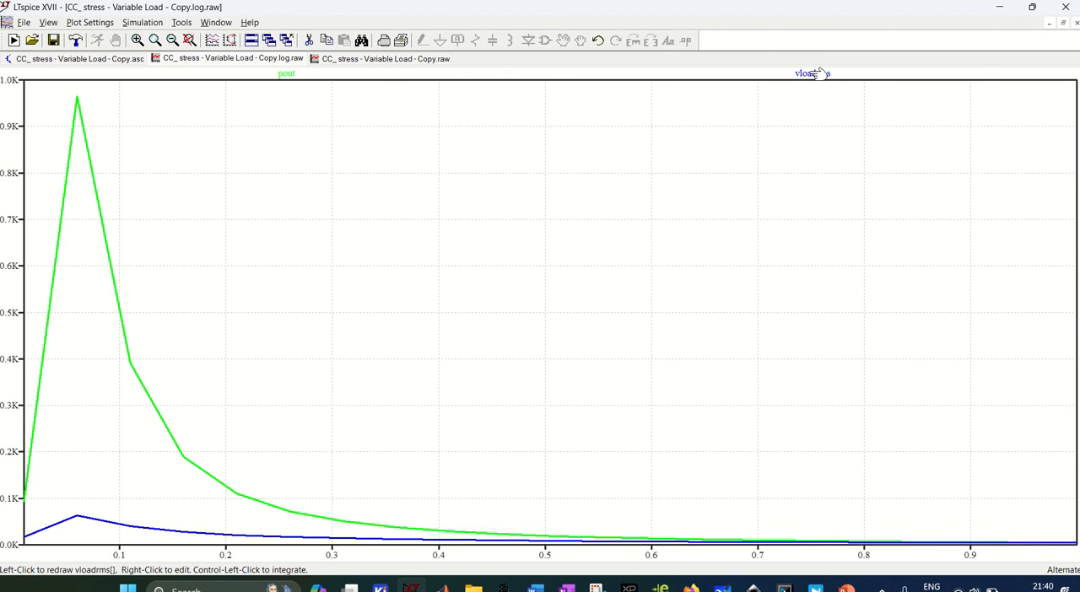
mouse_move(40, 537)
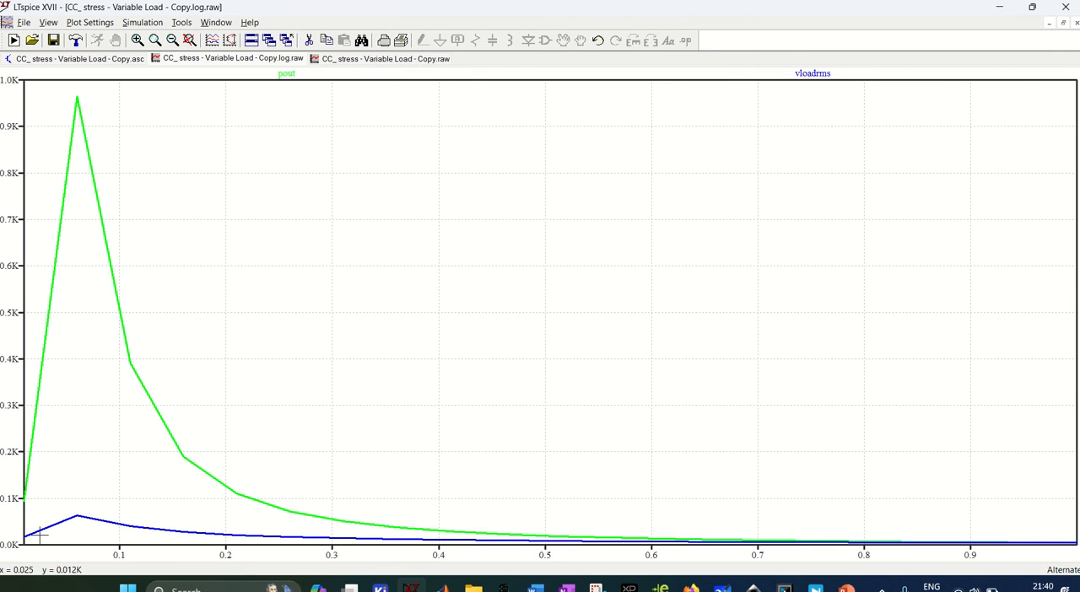
mouse_move(32, 536)
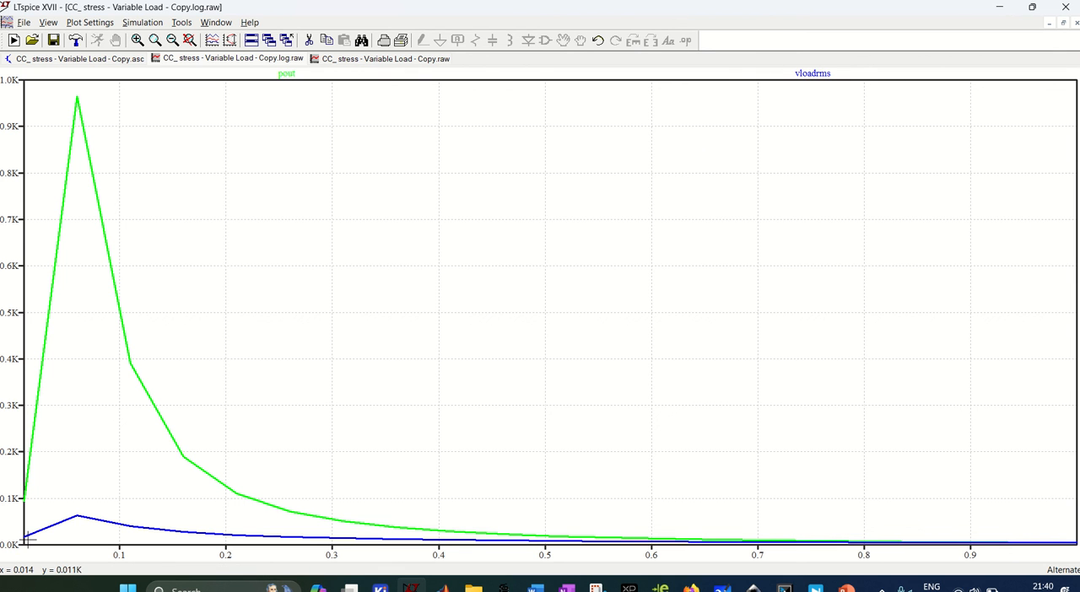
mouse_move(115, 129)
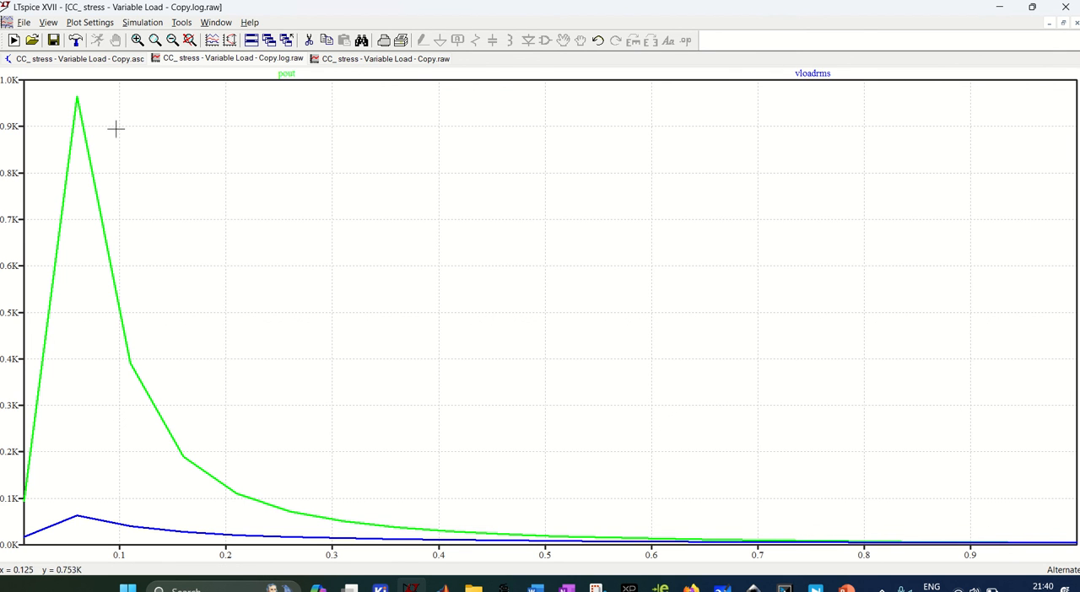
mouse_move(175, 209)
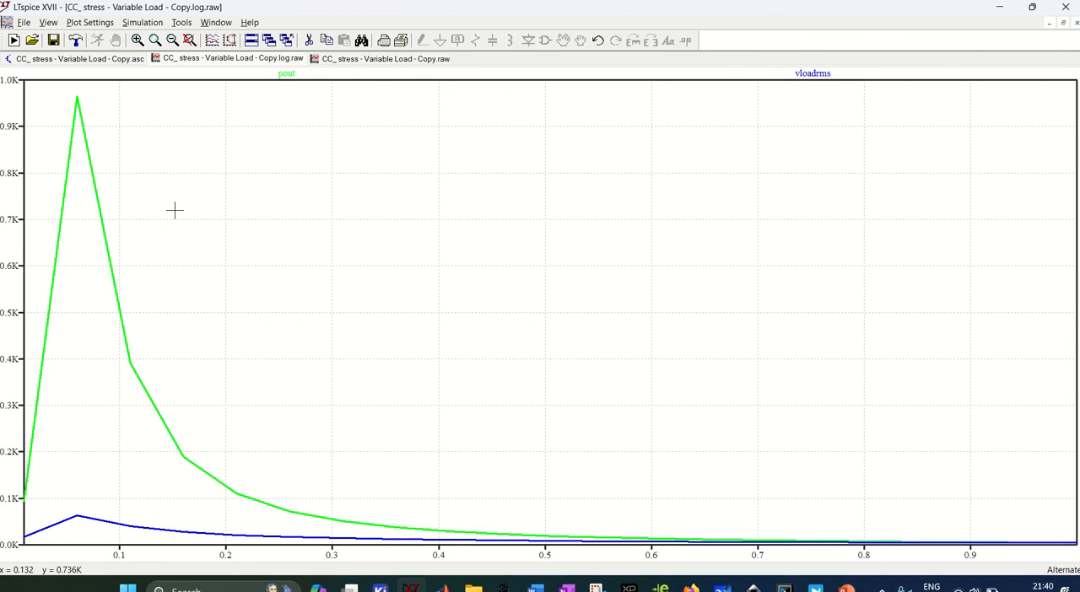
mouse_move(50, 196)
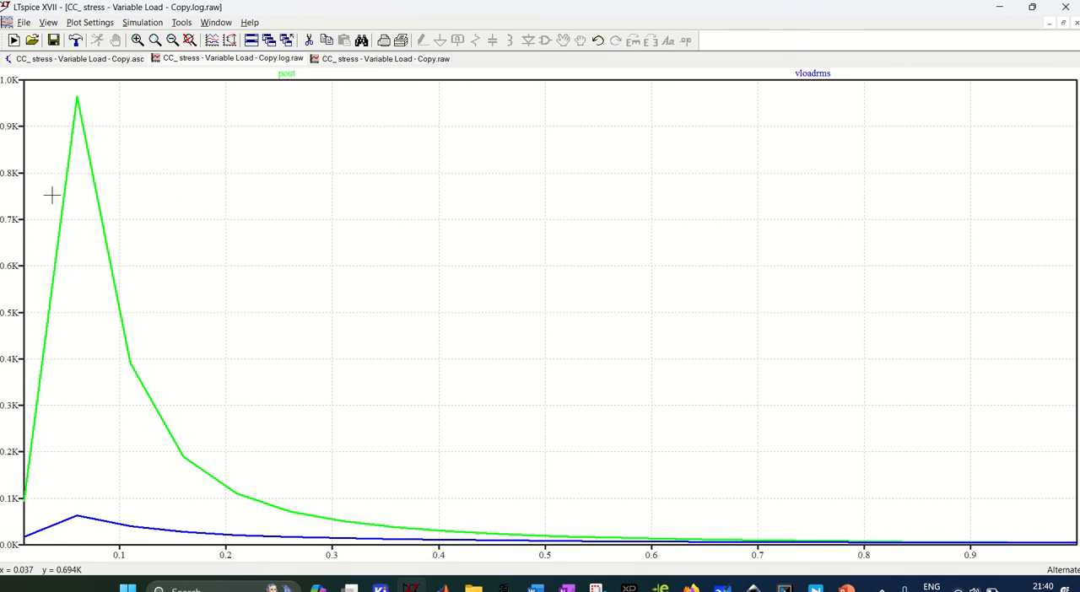
mouse_move(25, 81)
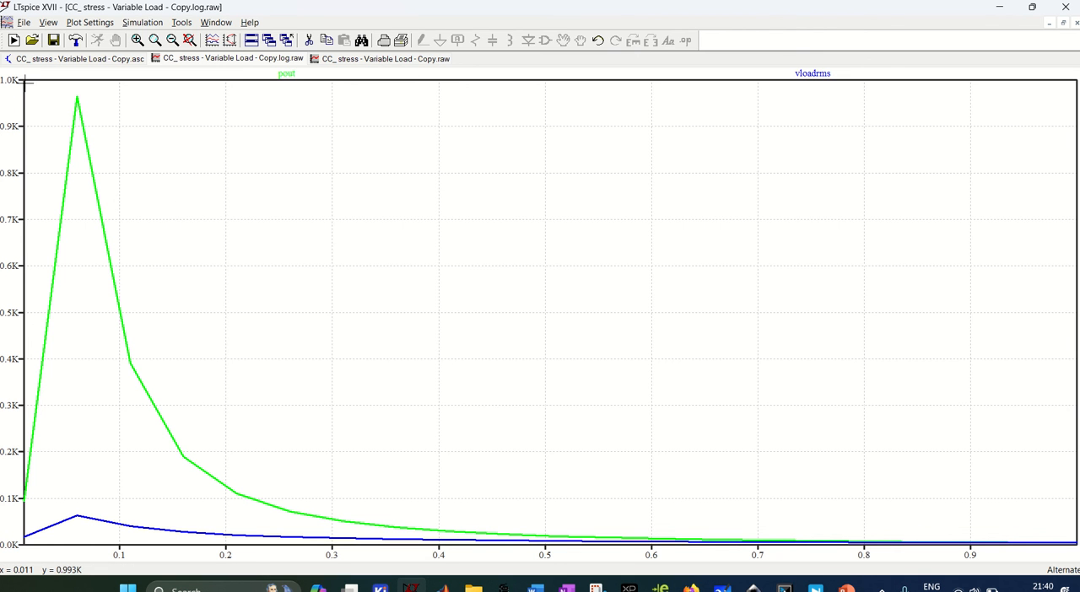
mouse_move(246, 257)
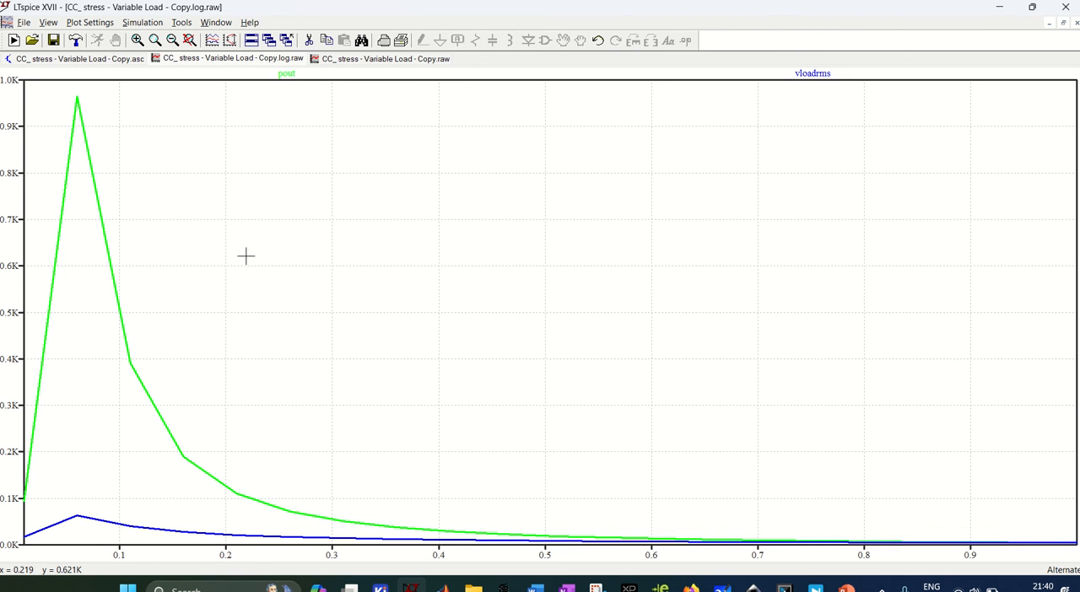
mouse_move(243, 277)
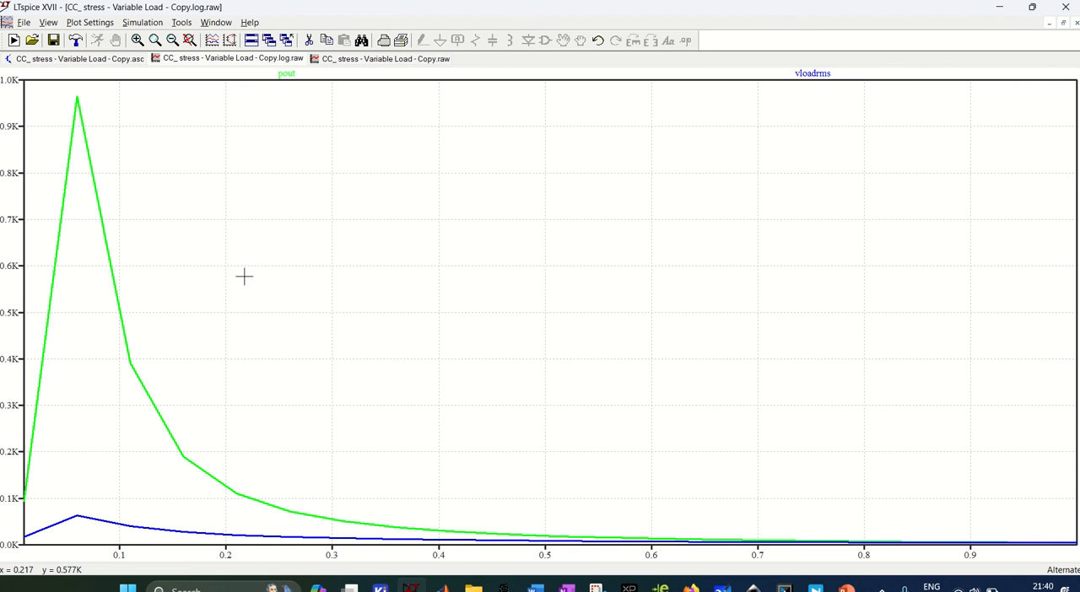
mouse_move(96, 567)
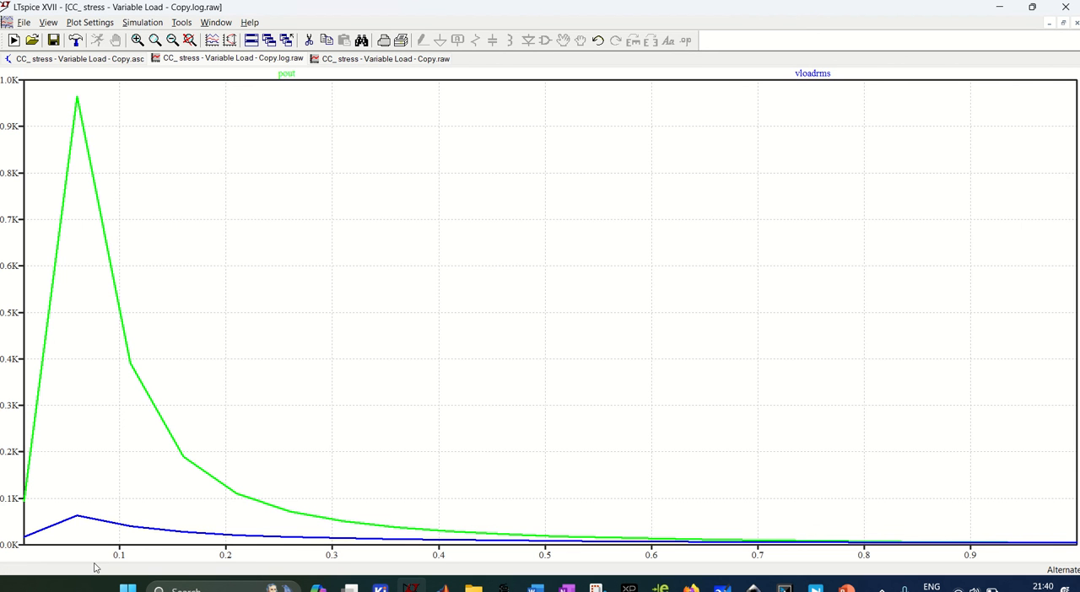
mouse_move(115, 110)
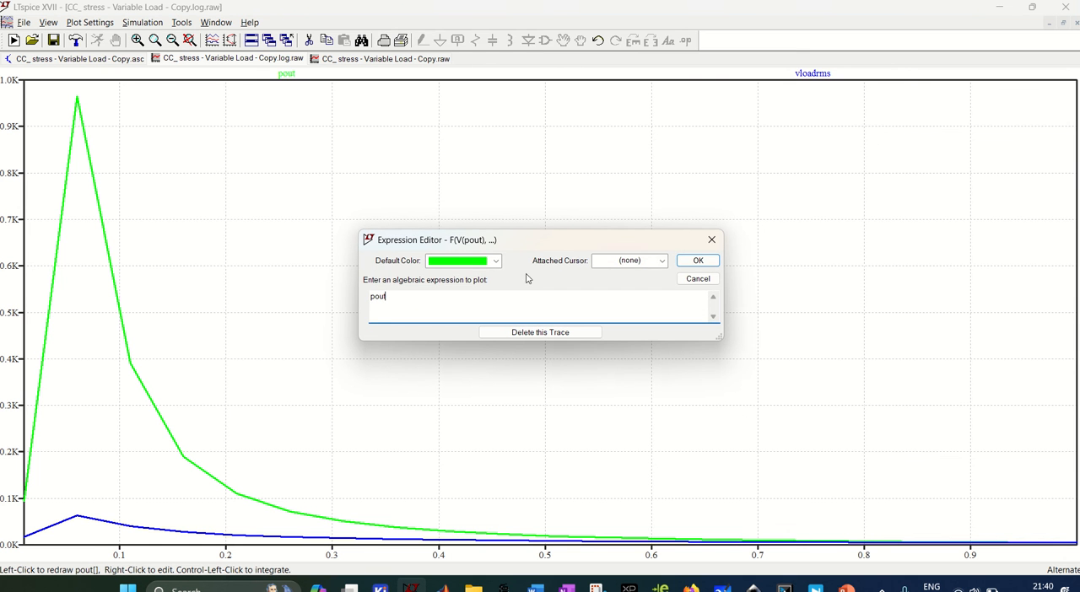
Leave the pout trace expression unchanged after reviewing the low-coupling power peak
click(697, 260)
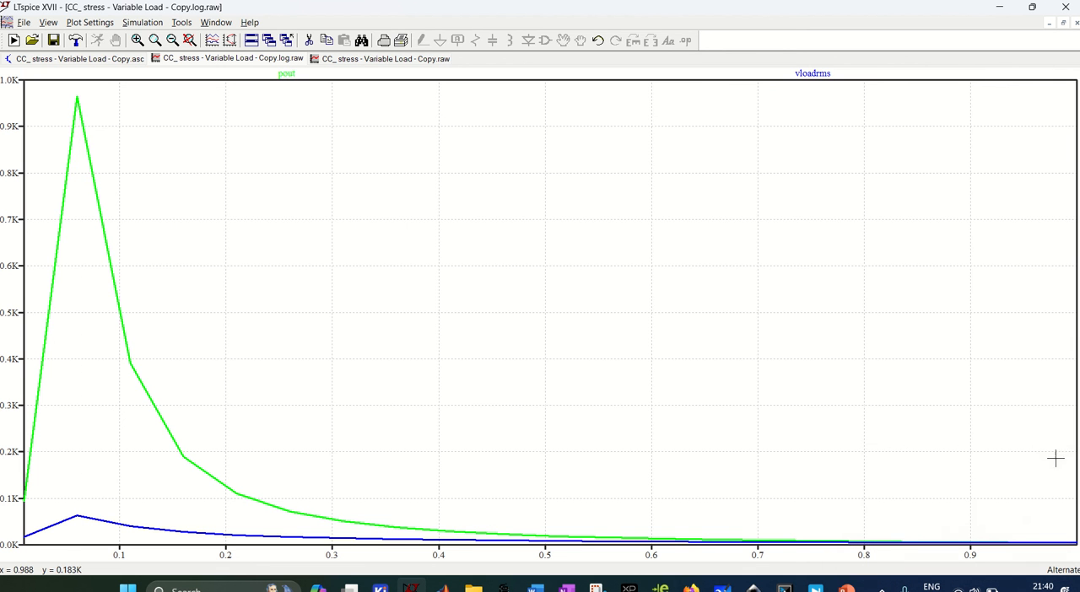
mouse_move(119, 147)
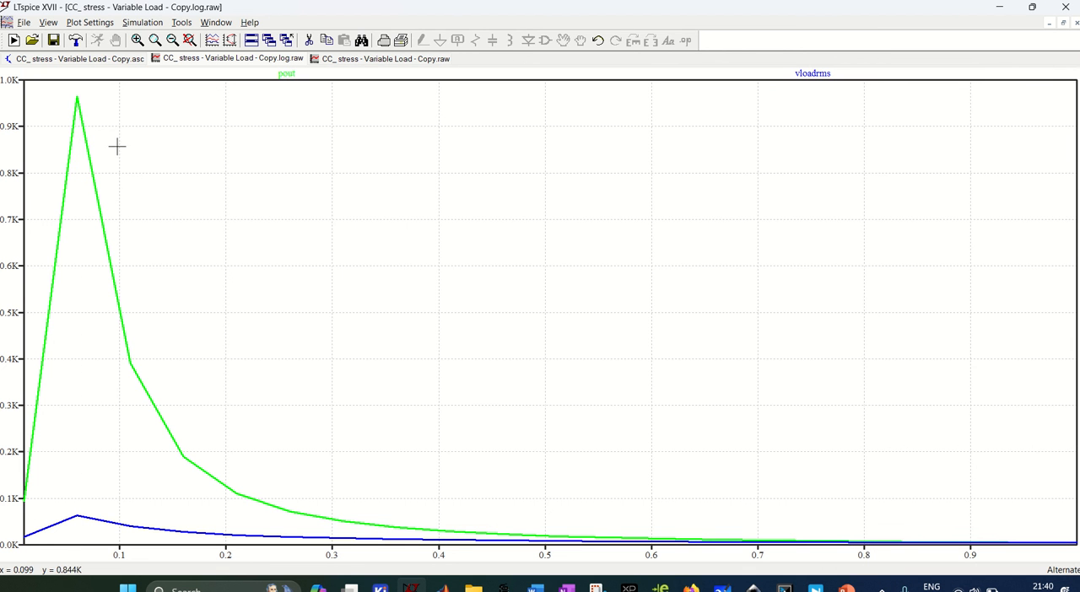
mouse_move(111, 95)
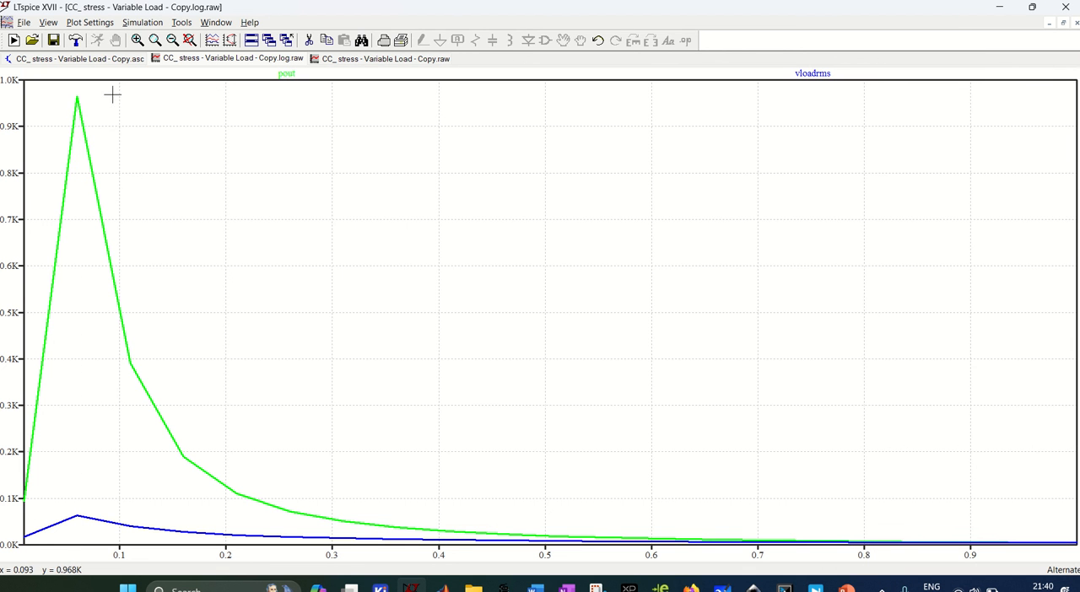
mouse_move(498, 523)
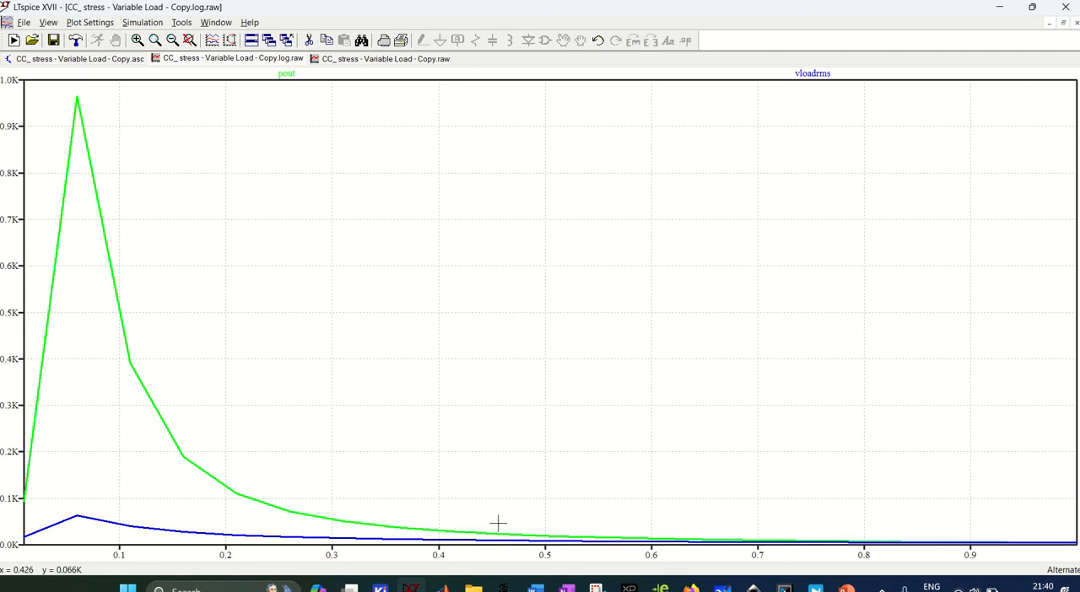
mouse_move(108, 390)
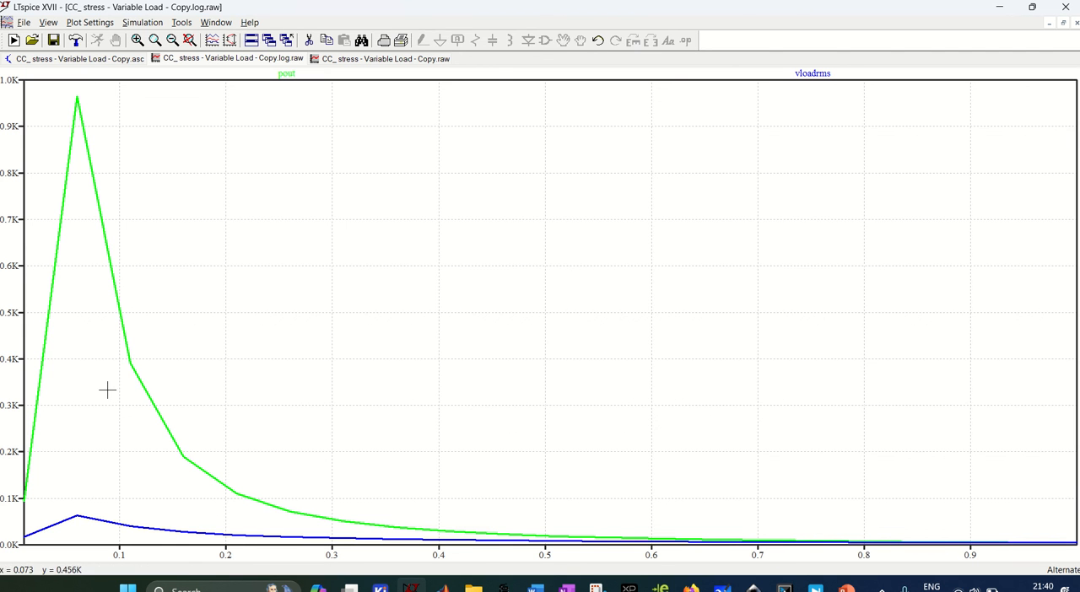
mouse_move(400, 530)
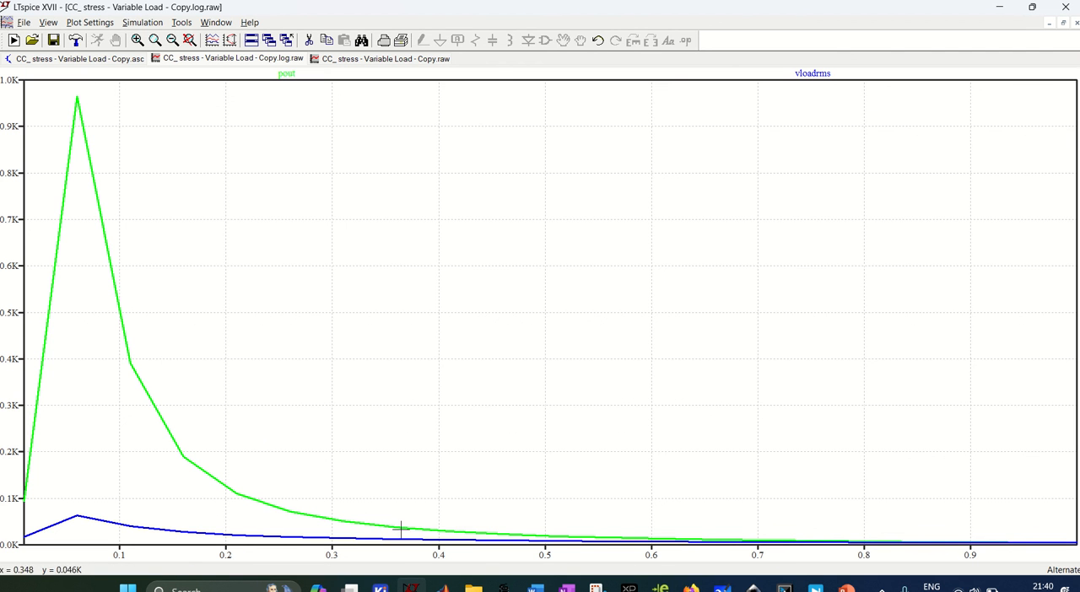
mouse_move(394, 273)
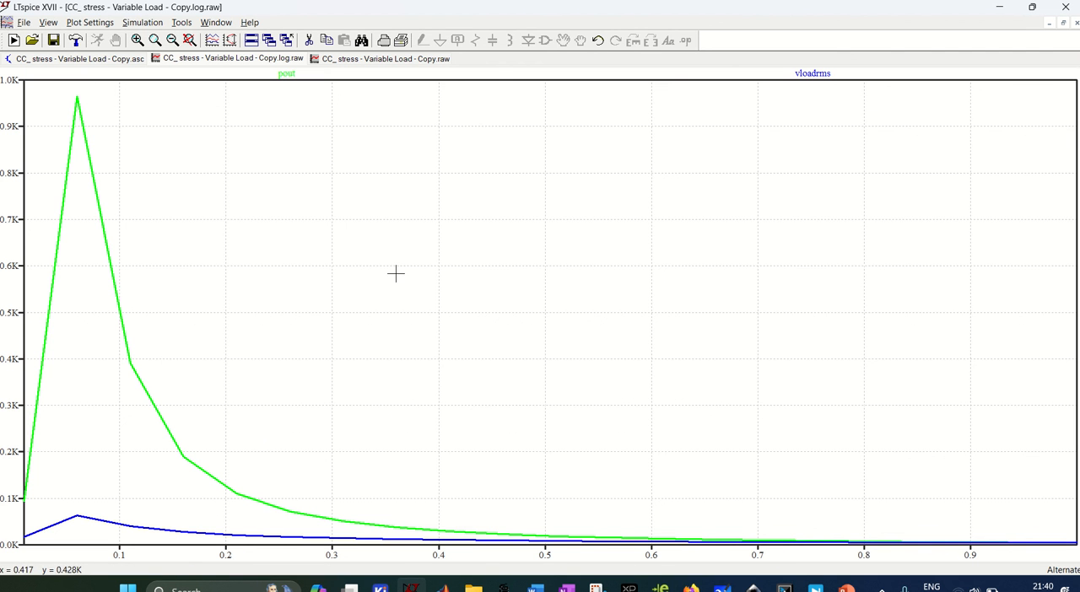
Switch back to the Variable Load coupled-inductor schematic
click(78, 58)
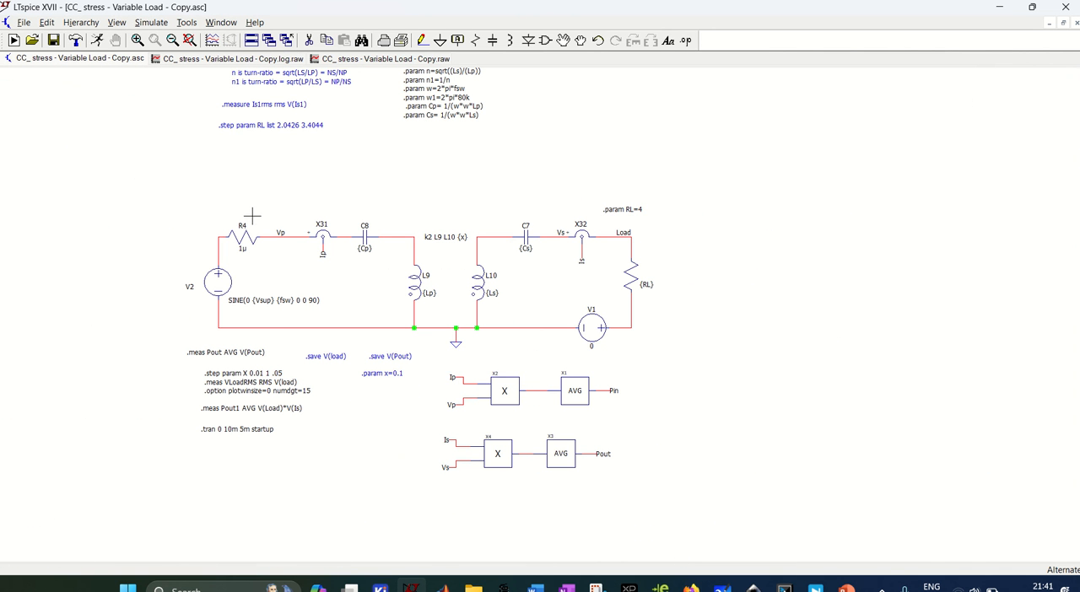
mouse_move(705, 368)
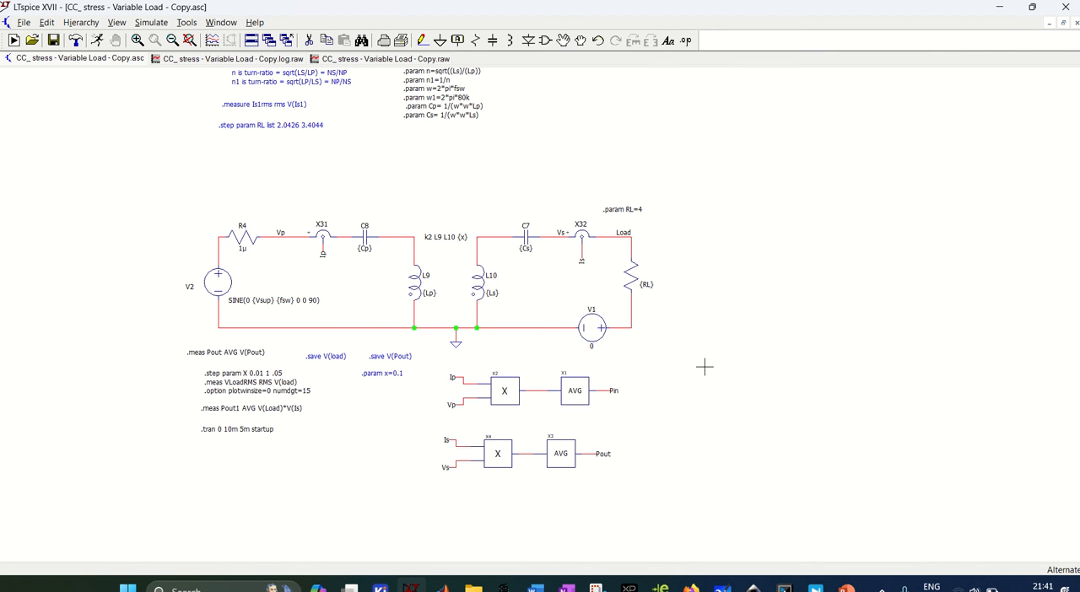